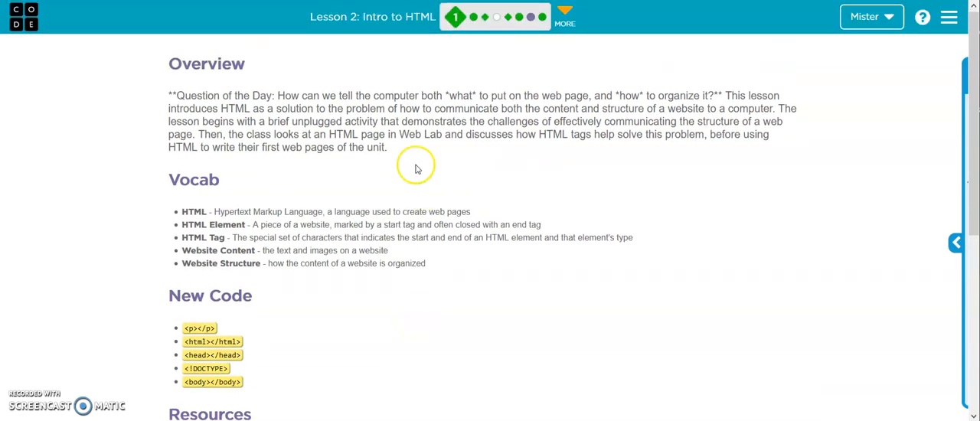
mouse_move(386, 17)
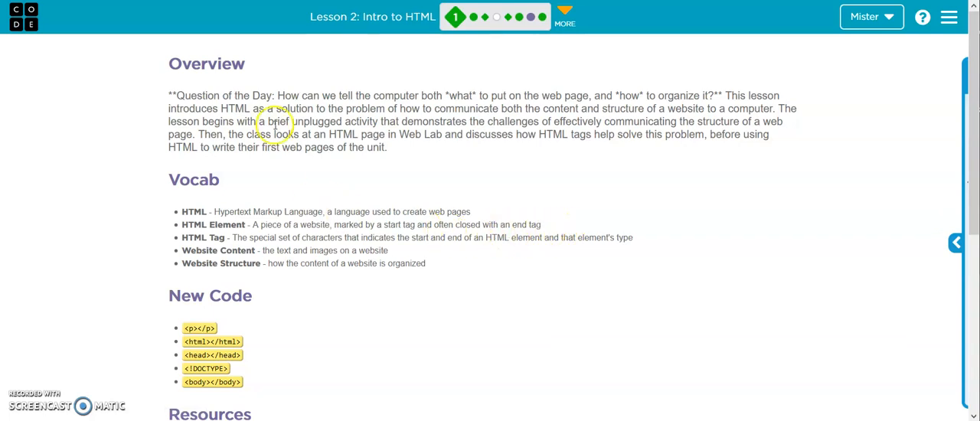
- Continue from the Lesson 2 overview into the Welcome to Web Lab level
scroll(down, 3)
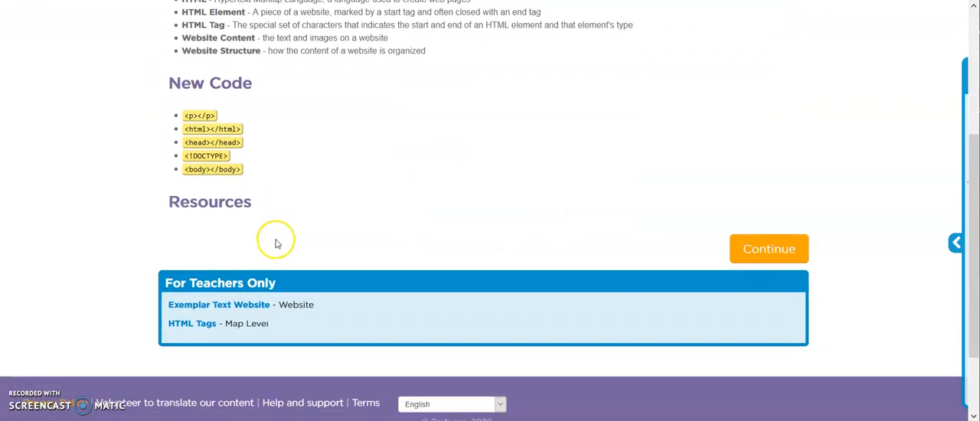
scroll(up, 3)
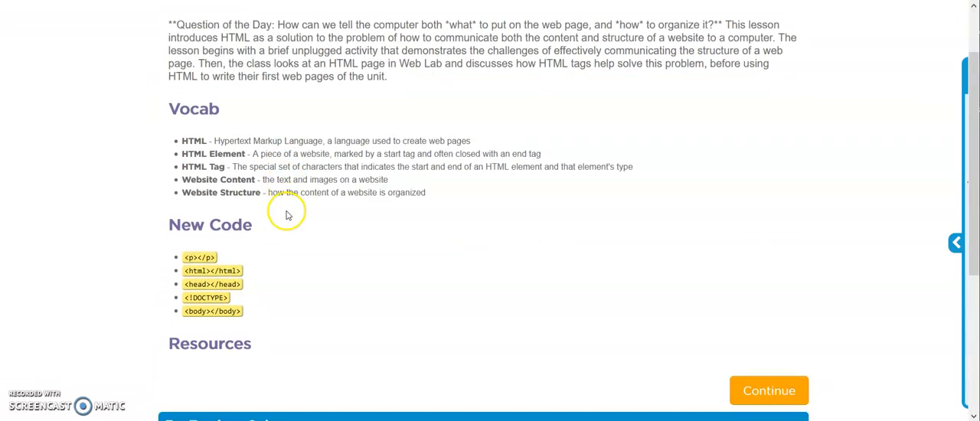
scroll(down, 3)
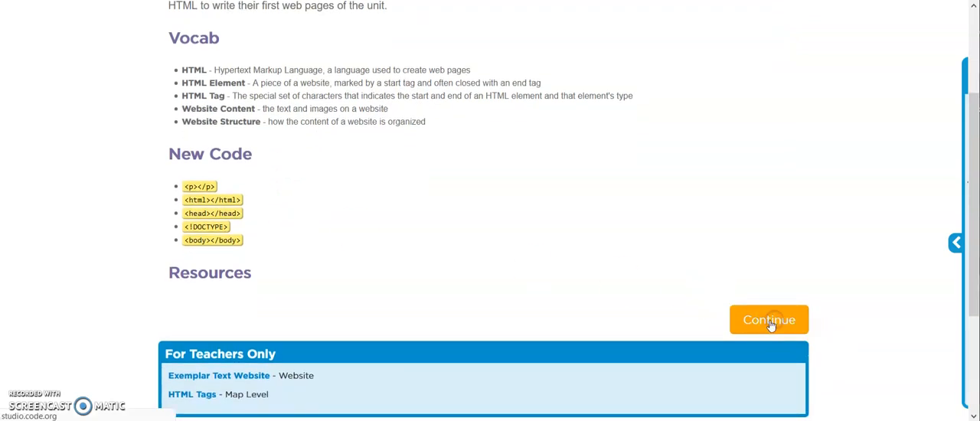
click(769, 318)
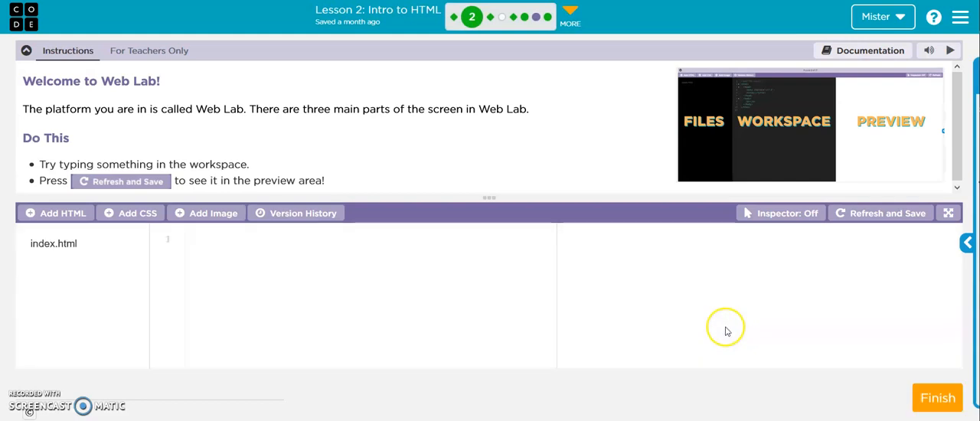
mouse_move(655, 328)
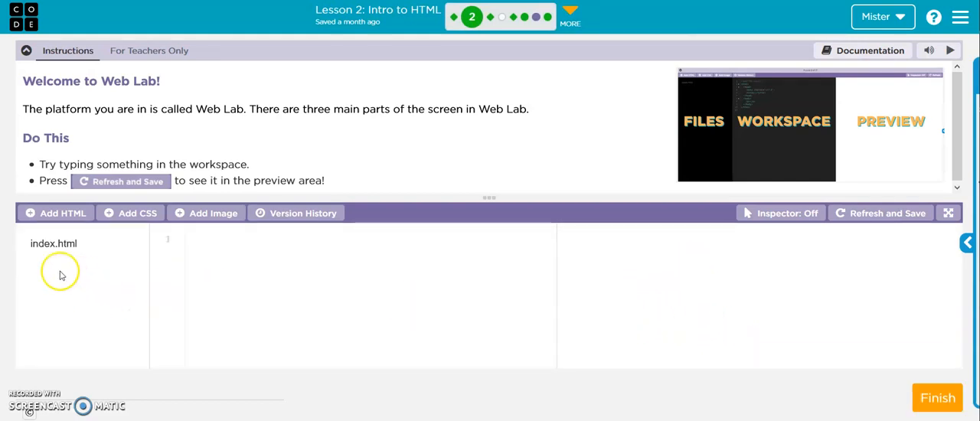
mouse_move(371, 306)
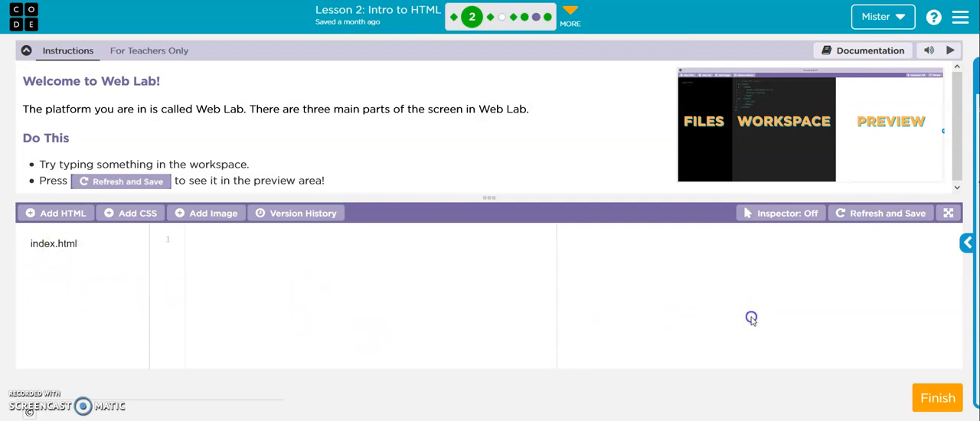
mouse_move(314, 315)
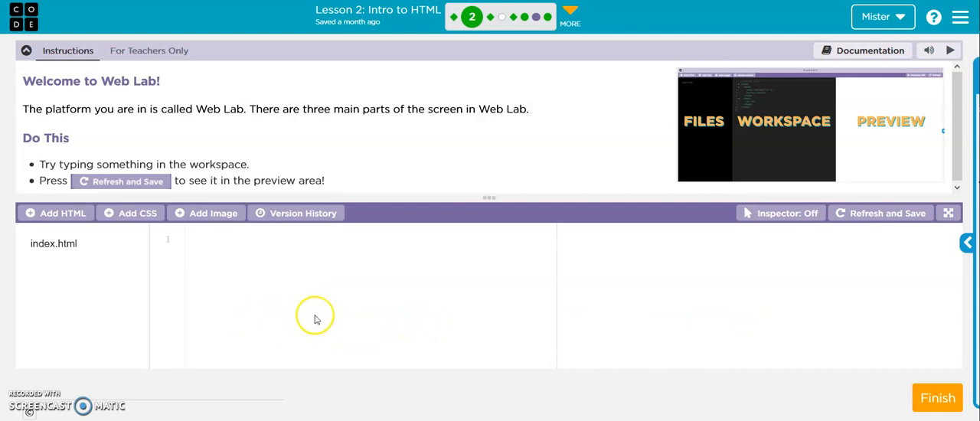
mouse_move(264, 265)
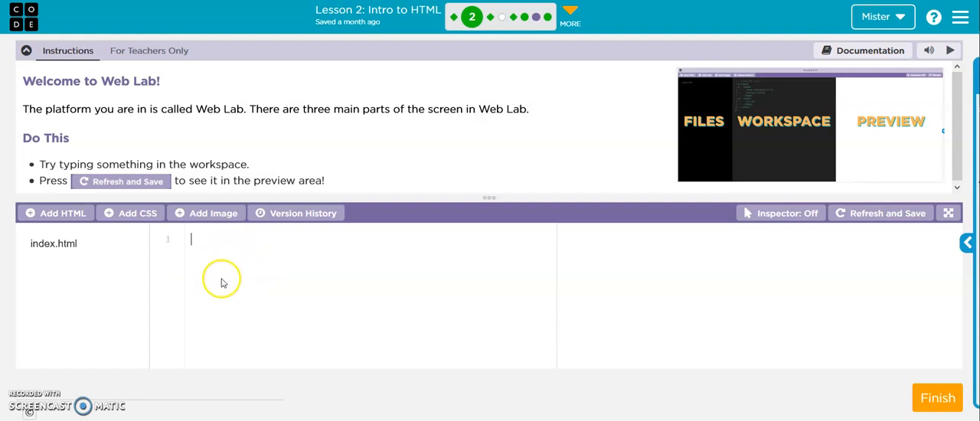
mouse_move(731, 237)
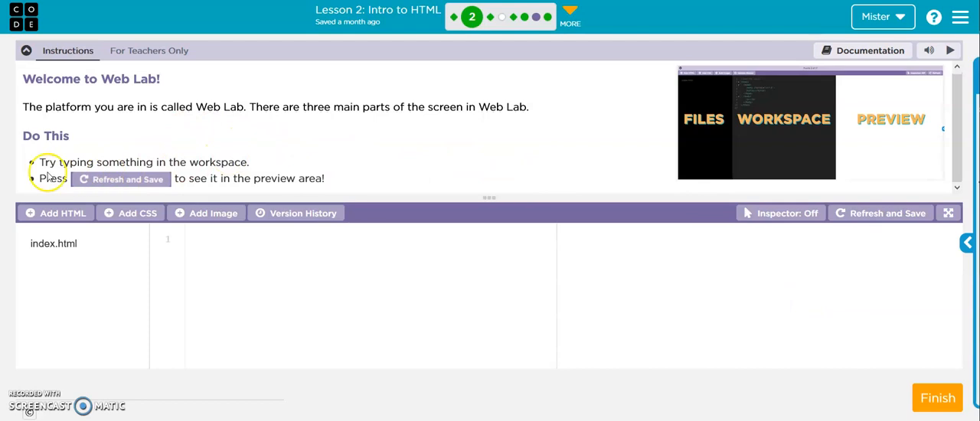
mouse_move(215, 270)
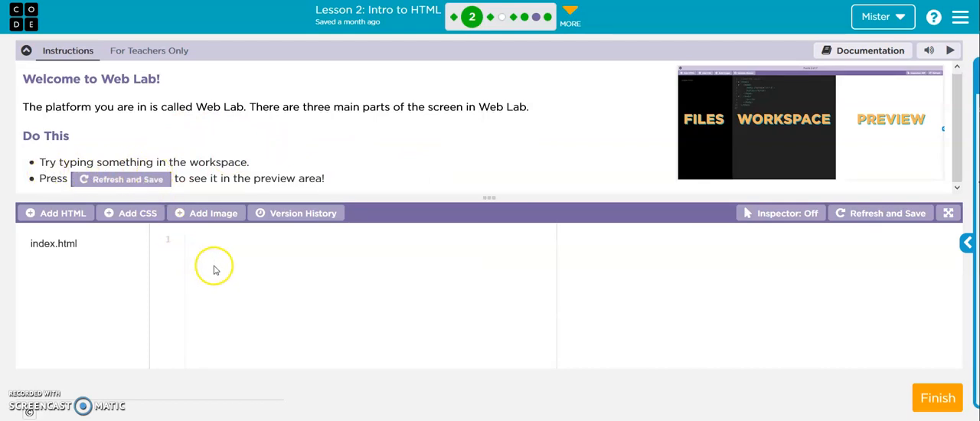
- Write Hello in index.html, then refresh and save so it shows in the preview
text(H)
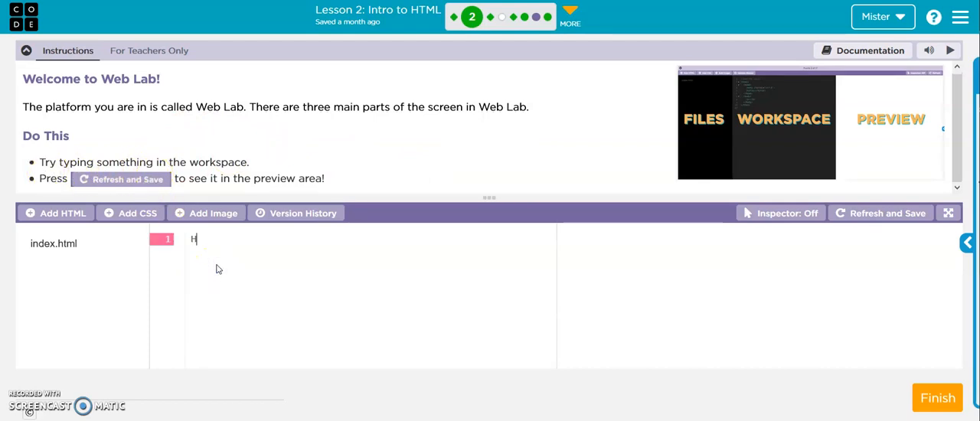
text(ello)
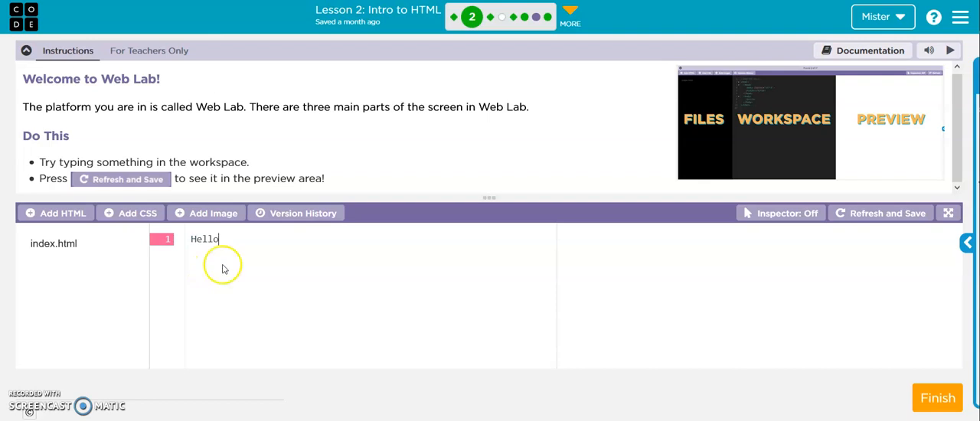
mouse_move(768, 267)
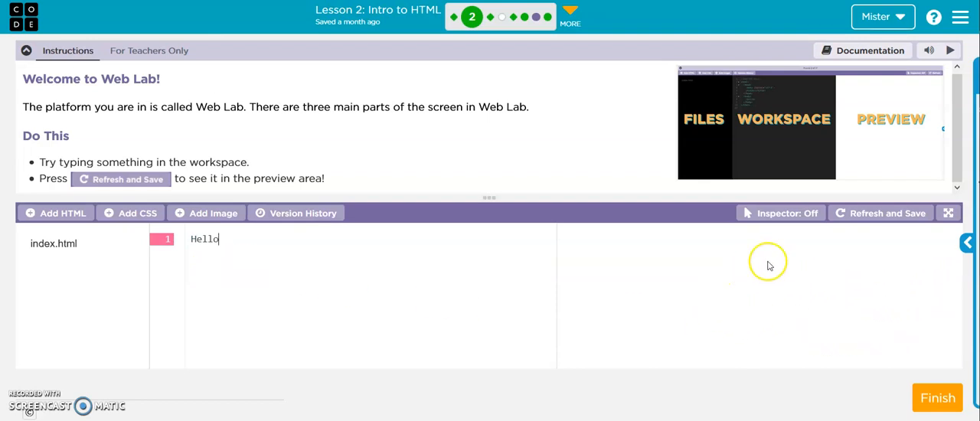
click(888, 213)
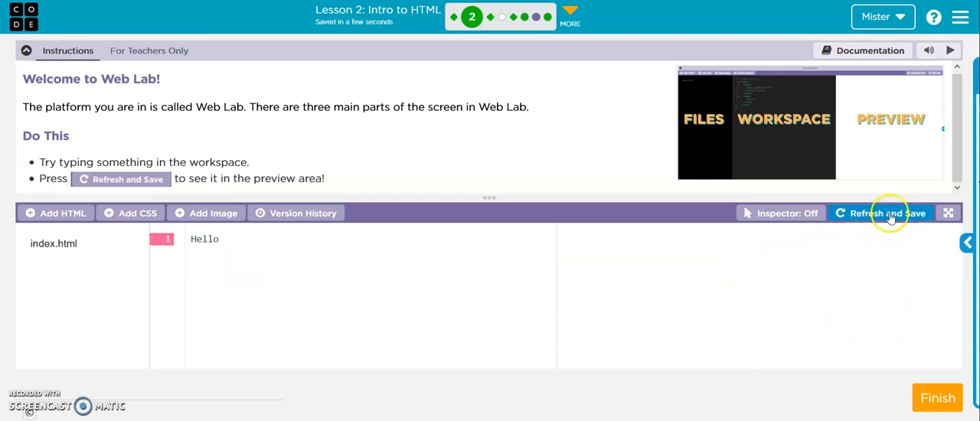
click(888, 213)
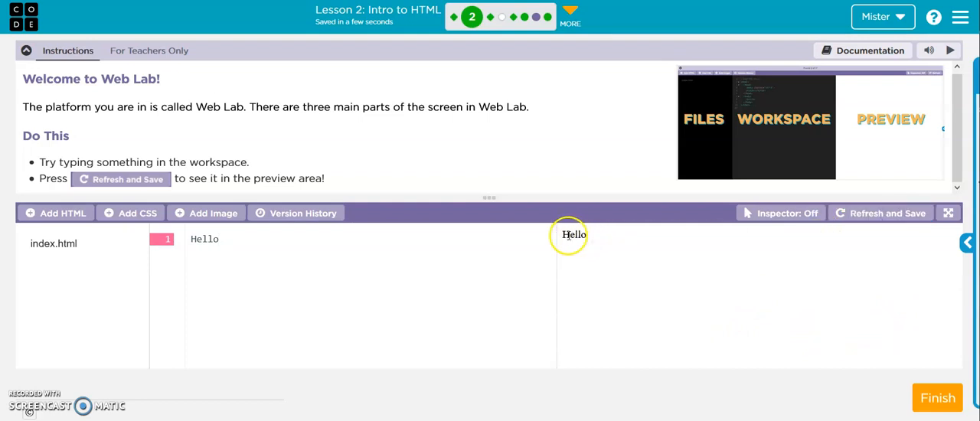
mouse_move(354, 233)
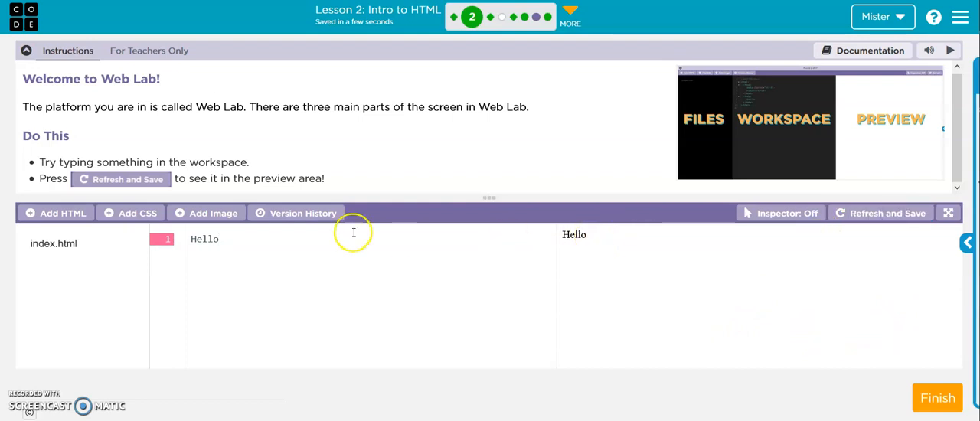
mouse_move(197, 171)
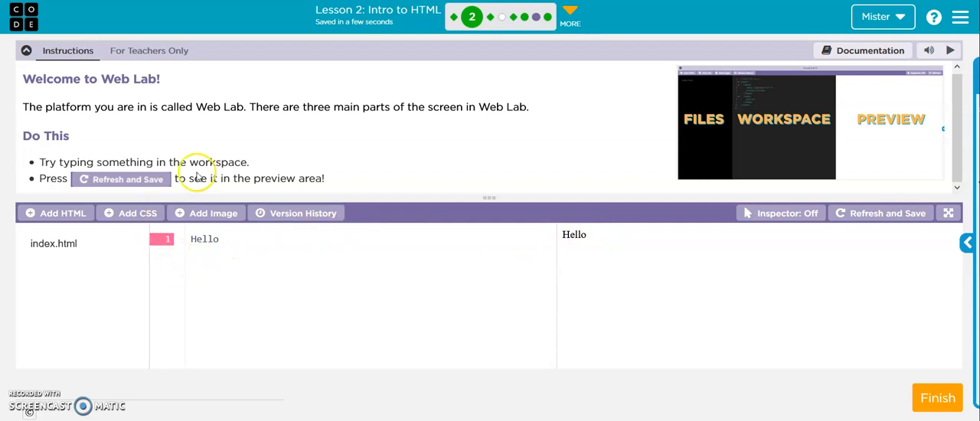
mouse_move(493, 196)
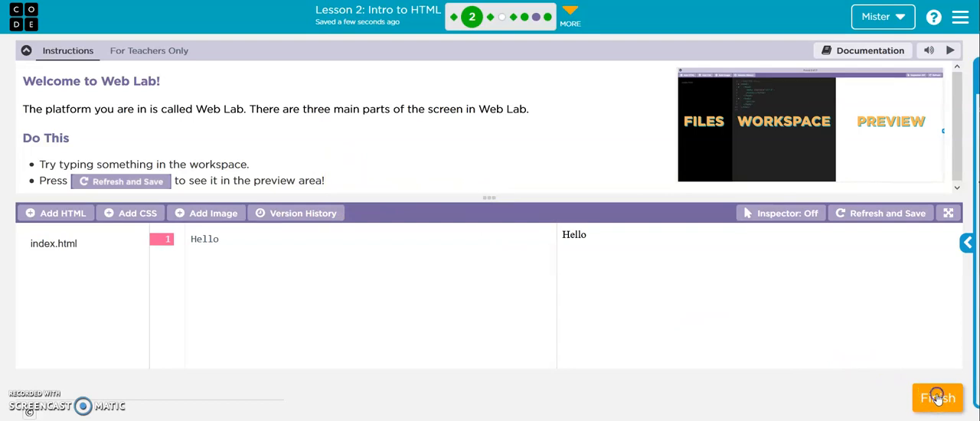
- Finish the level and review the Intro to Web Lab Part 1 video page
click(936, 398)
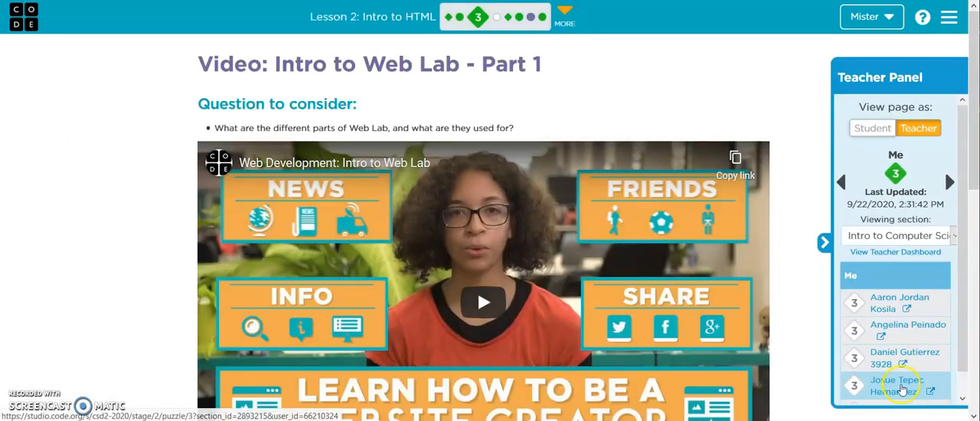
scroll(down, 3)
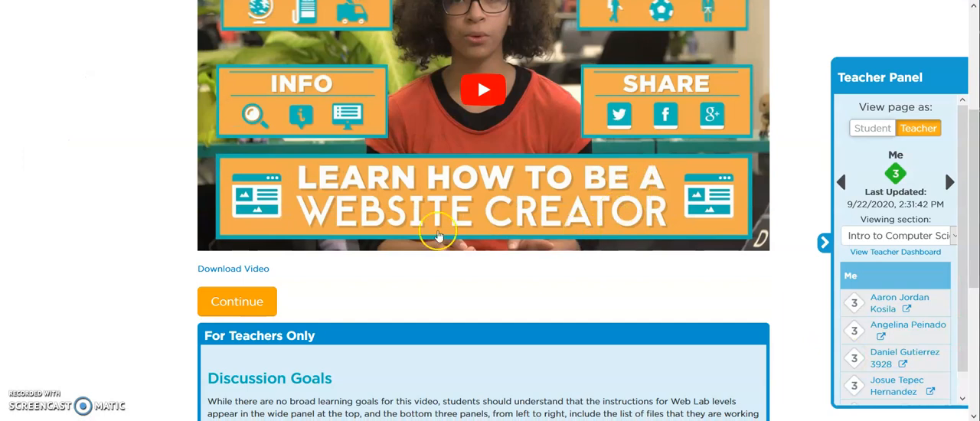
mouse_move(825, 243)
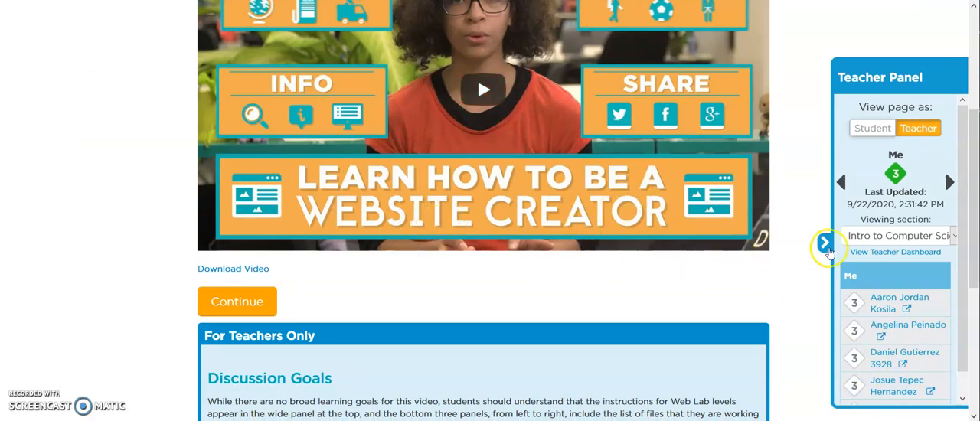
scroll(up, 3)
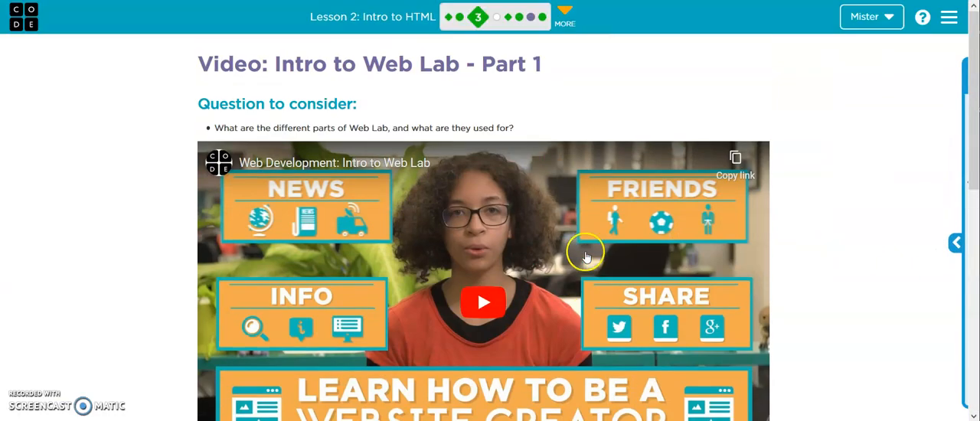
mouse_move(582, 88)
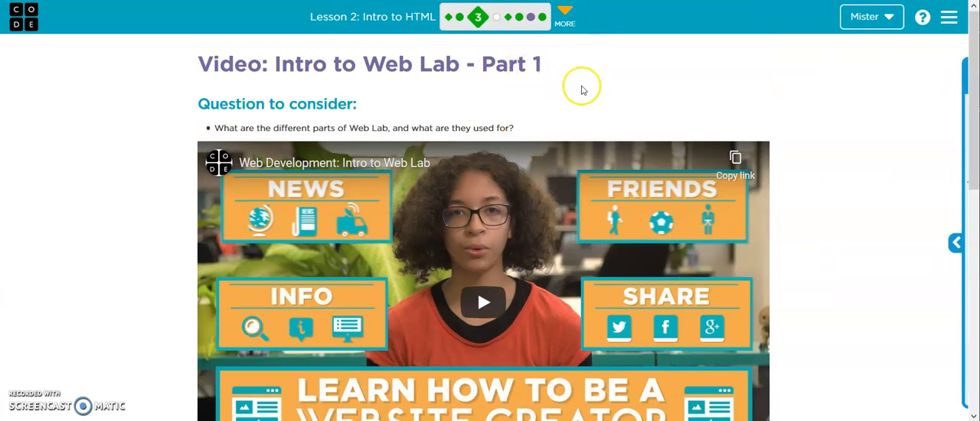
mouse_move(589, 95)
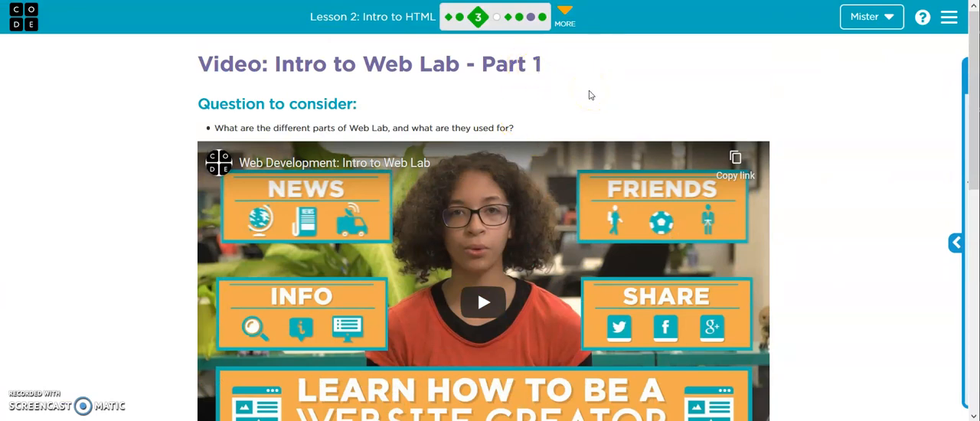
mouse_move(523, 82)
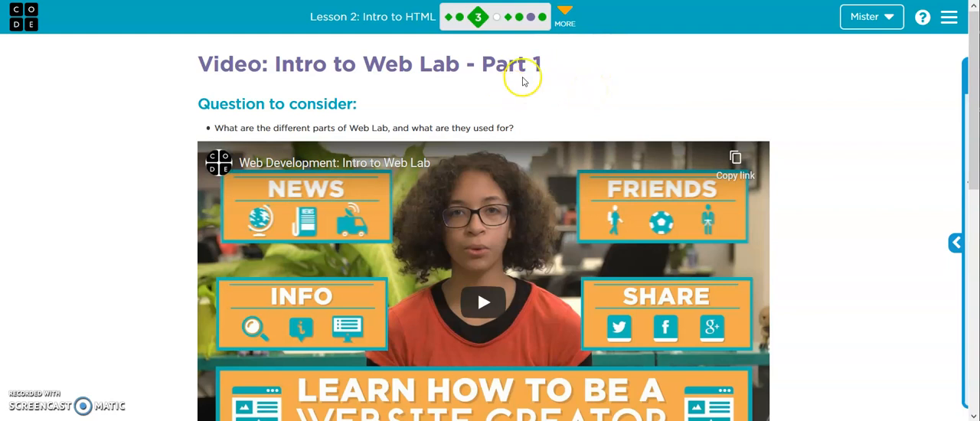
mouse_move(493, 17)
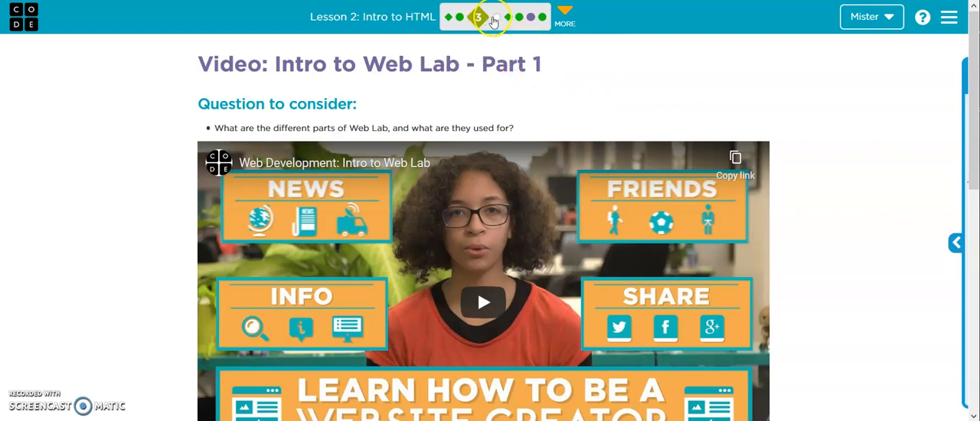
mouse_move(496, 17)
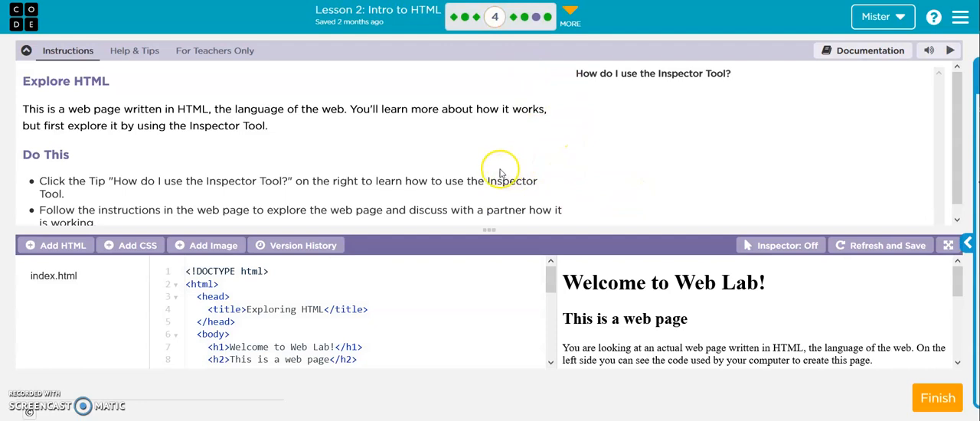
mouse_move(441, 267)
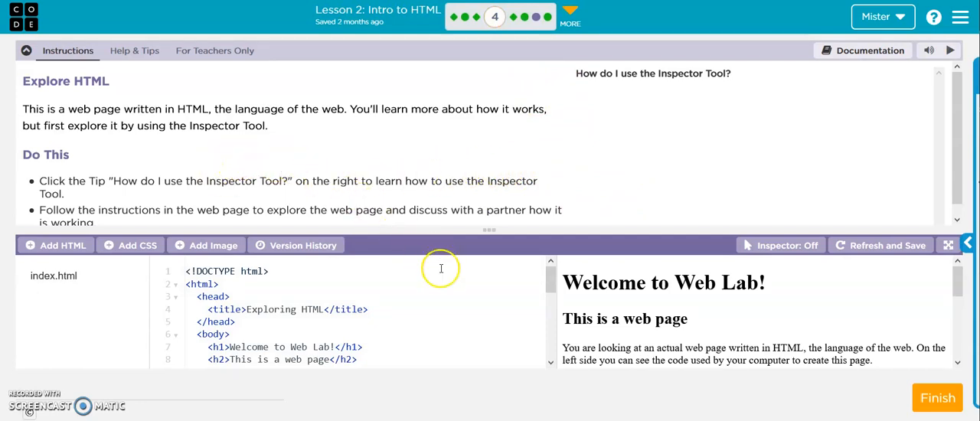
mouse_move(199, 269)
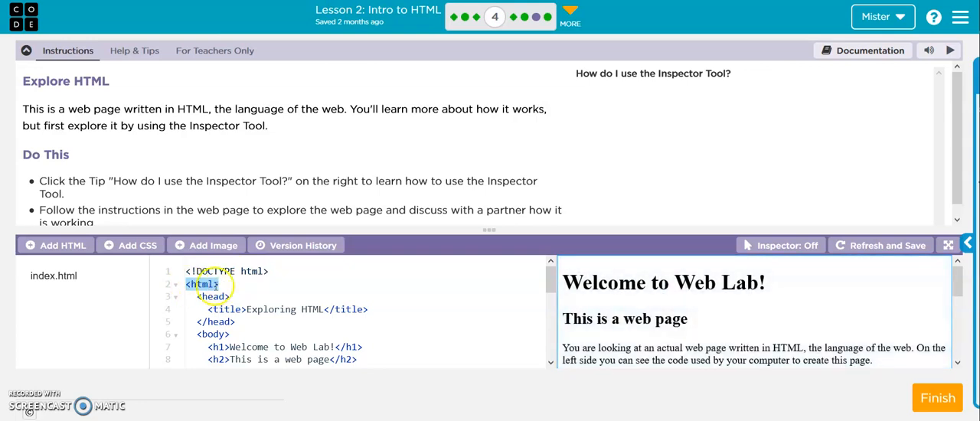
- Scroll through the Exploring HTML starter code in index.html from top to bottom
scroll(down, 3)
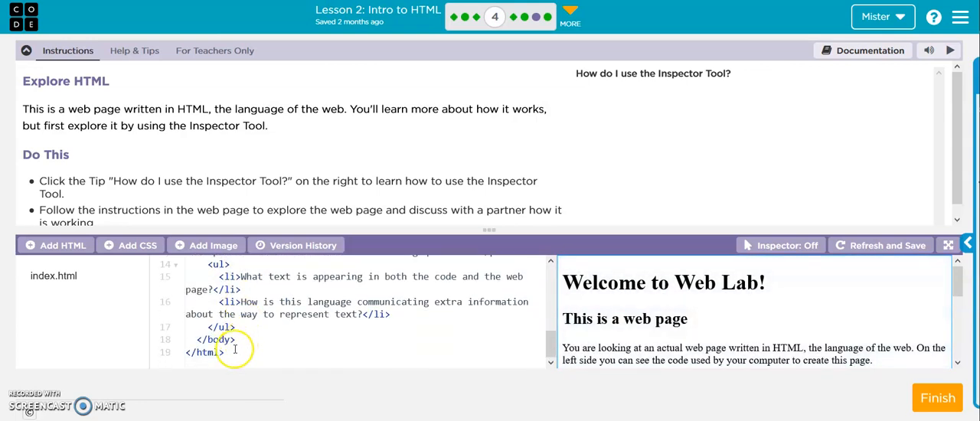
scroll(up, 3)
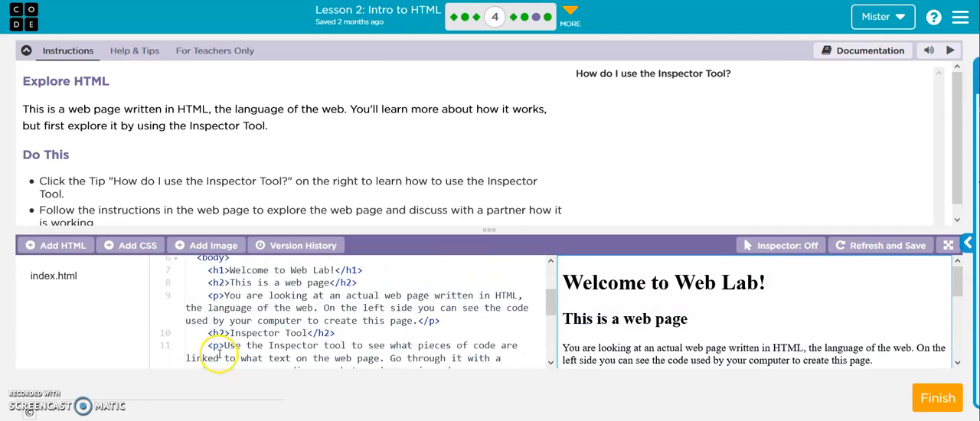
scroll(up, 3)
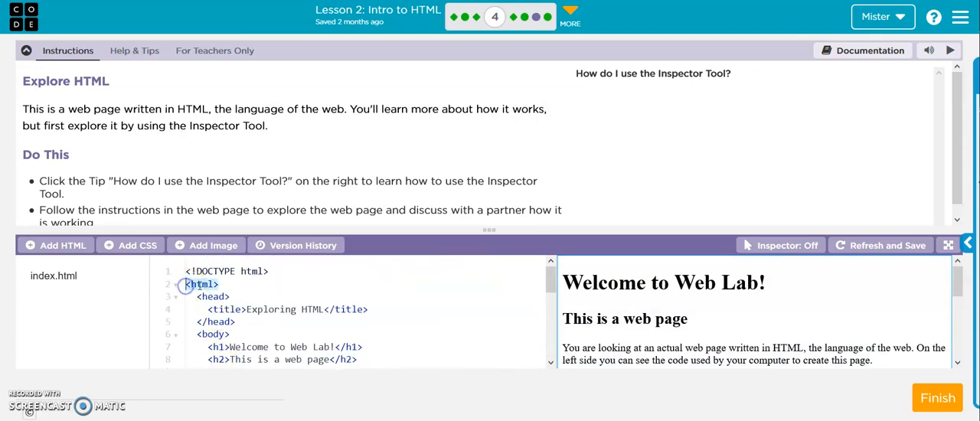
scroll(down, 3)
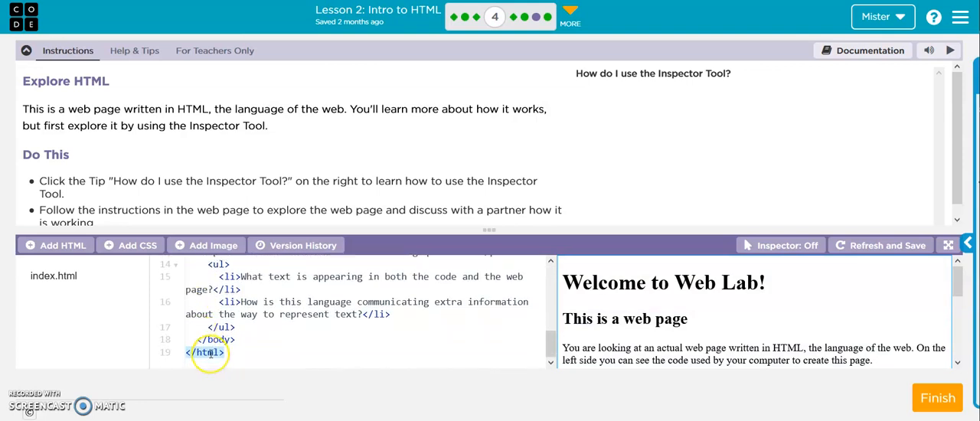
scroll(up, 3)
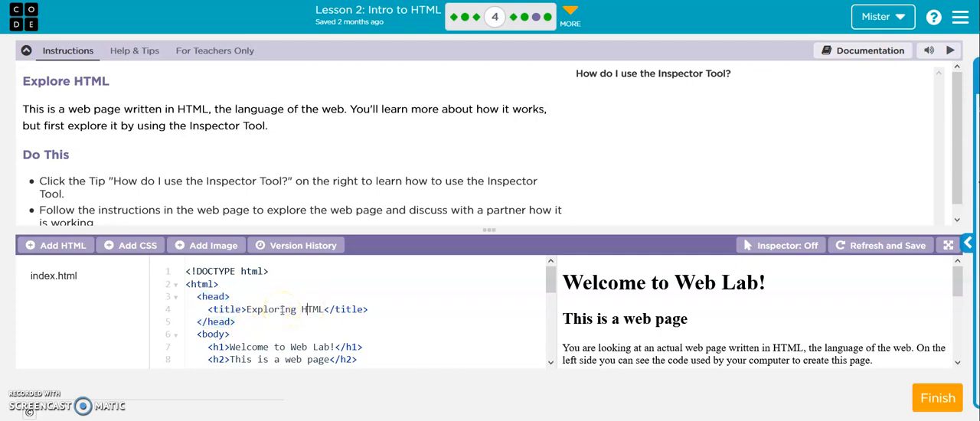
scroll(down, 3)
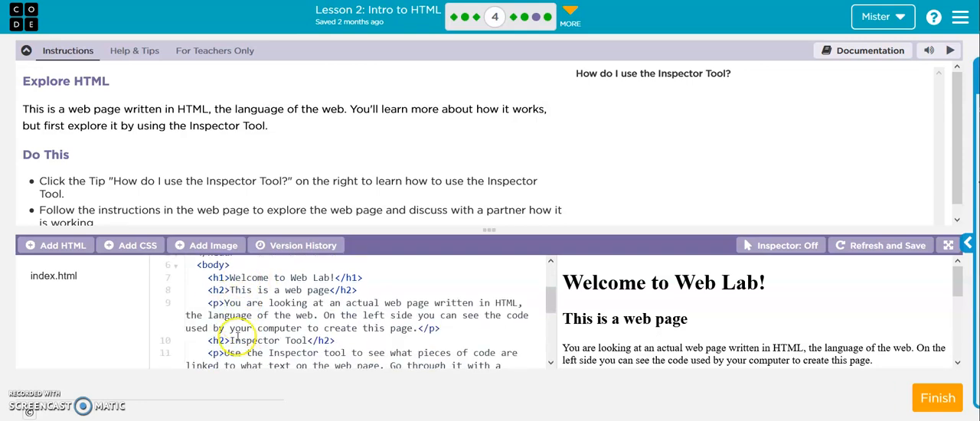
scroll(up, 3)
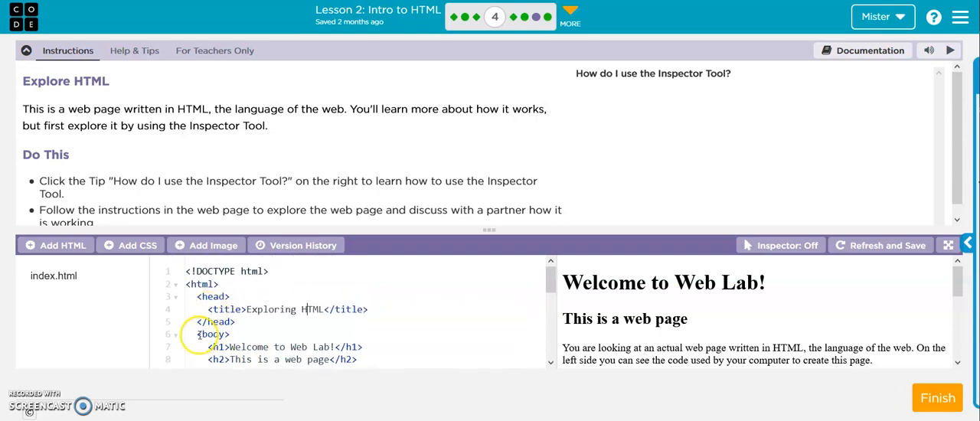
scroll(down, 3)
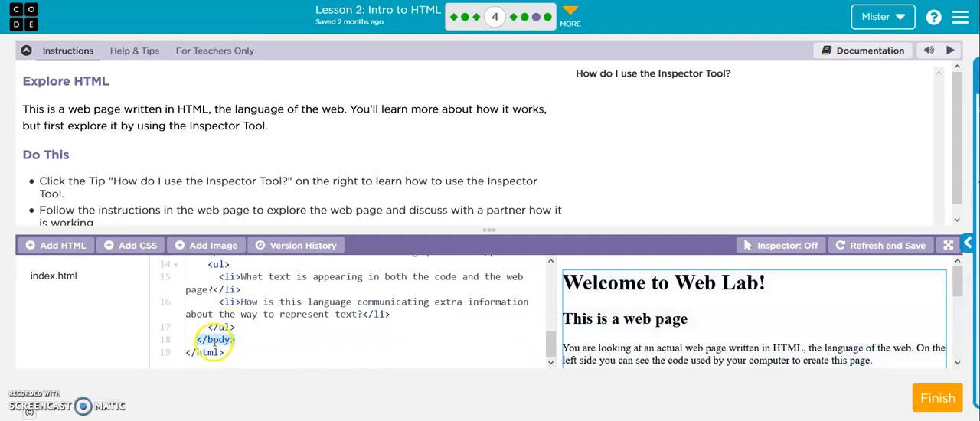
scroll(up, 3)
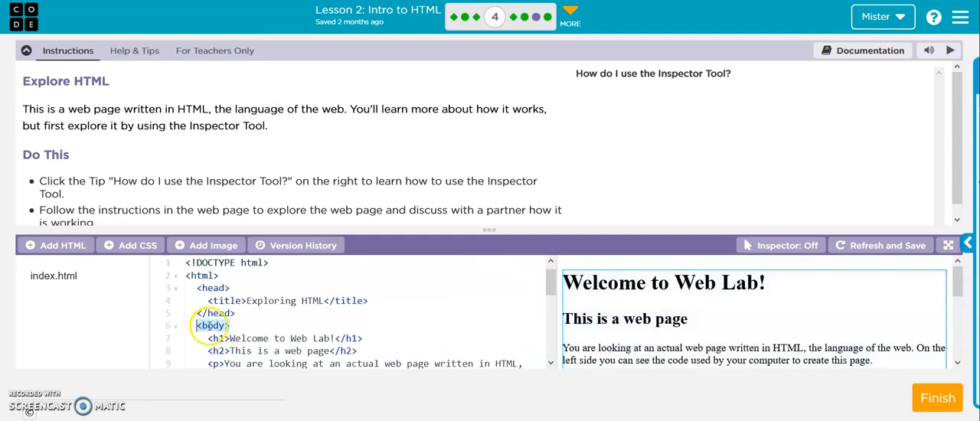
scroll(down, 3)
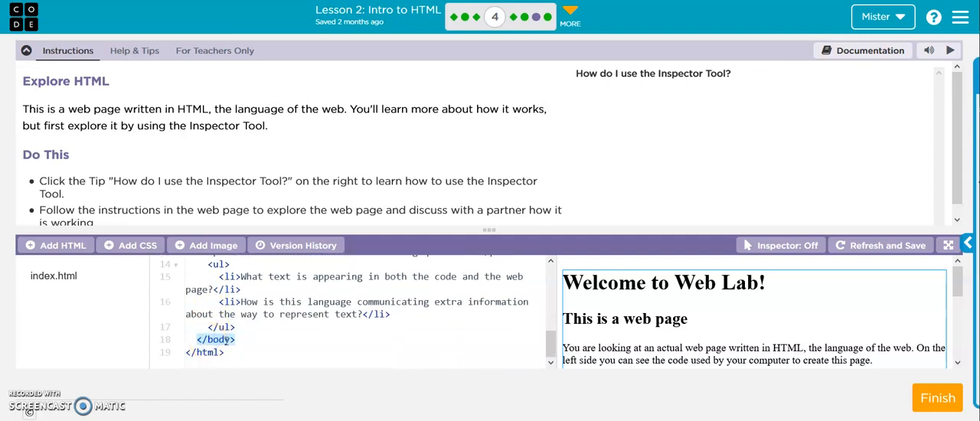
scroll(up, 3)
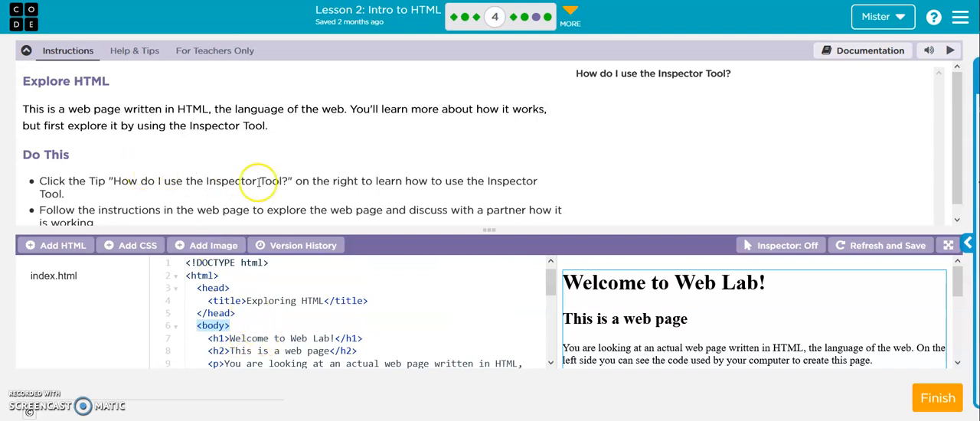
scroll(up, 3)
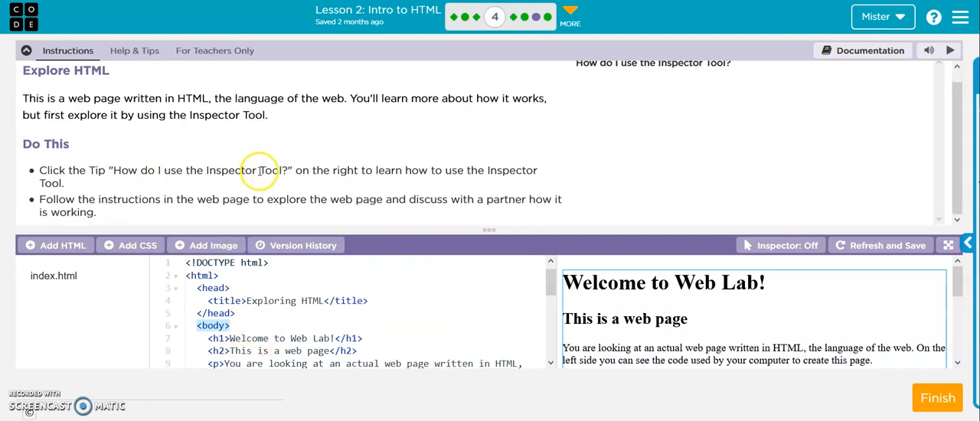
mouse_move(135, 176)
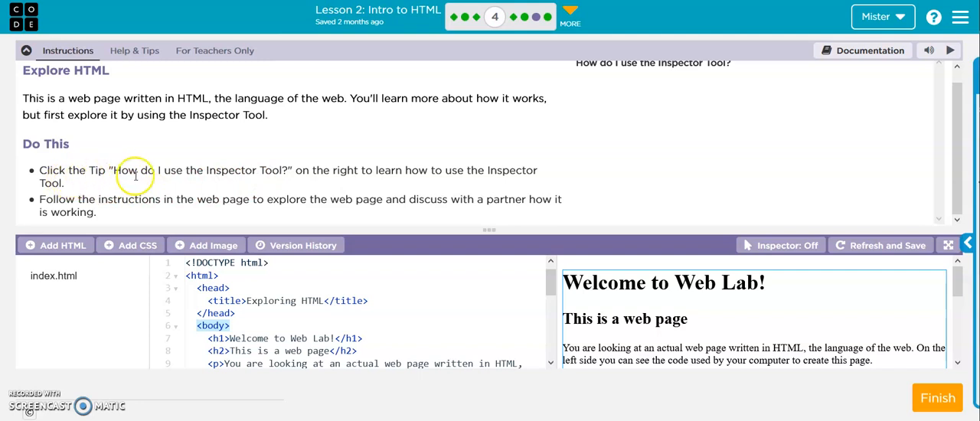
mouse_move(190, 178)
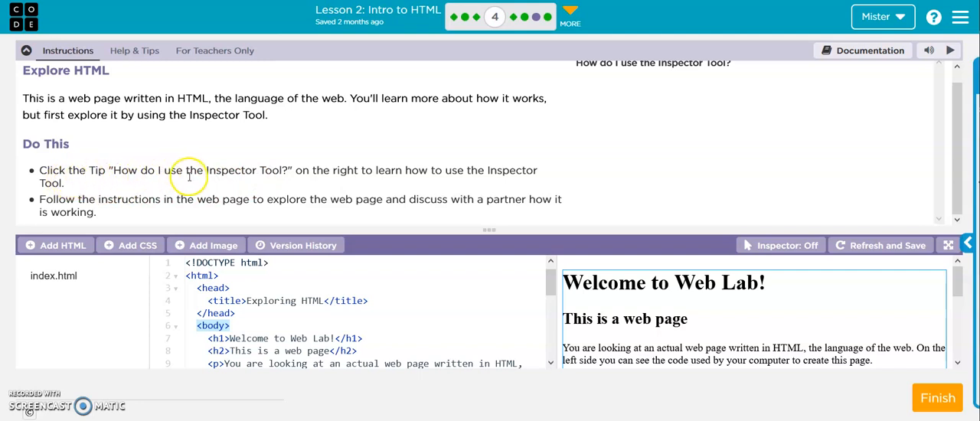
scroll(up, 3)
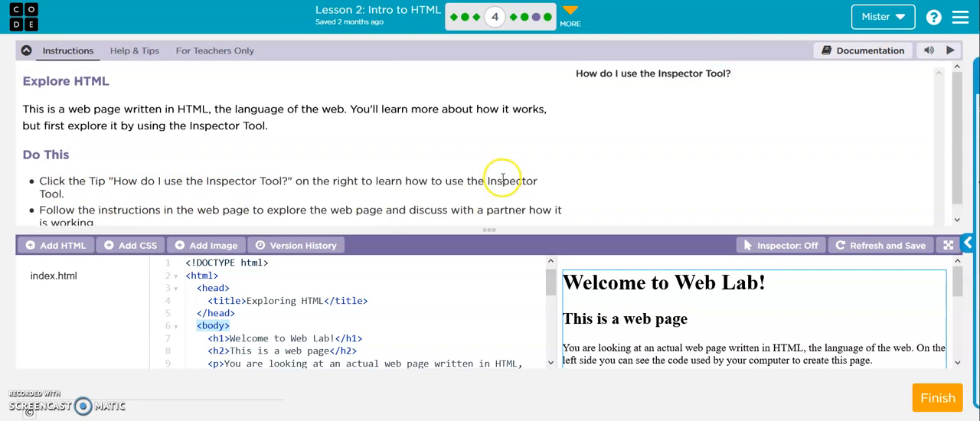
click(652, 73)
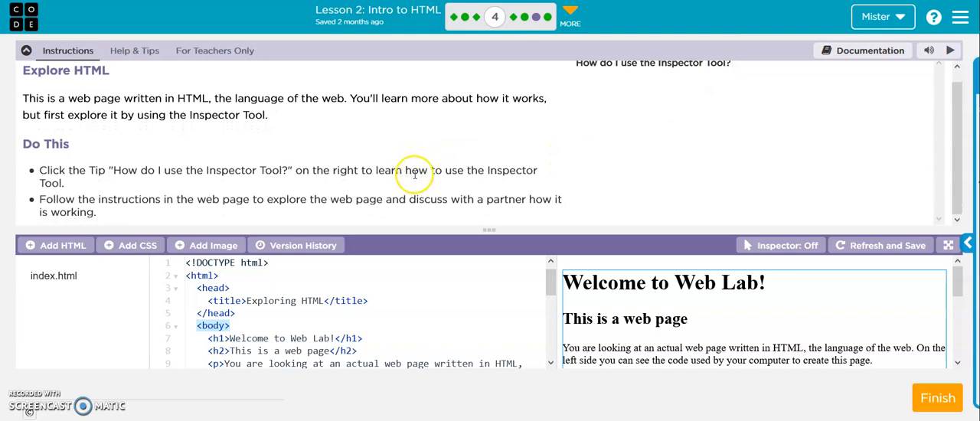
mouse_move(232, 220)
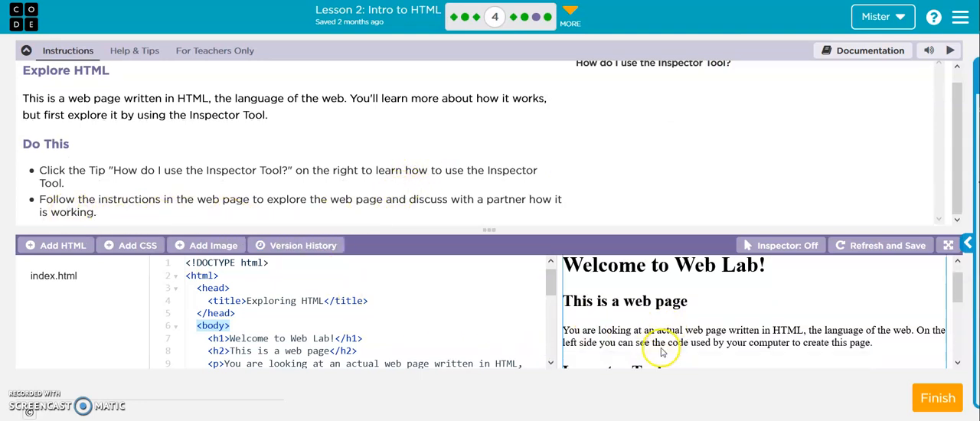
scroll(down, 3)
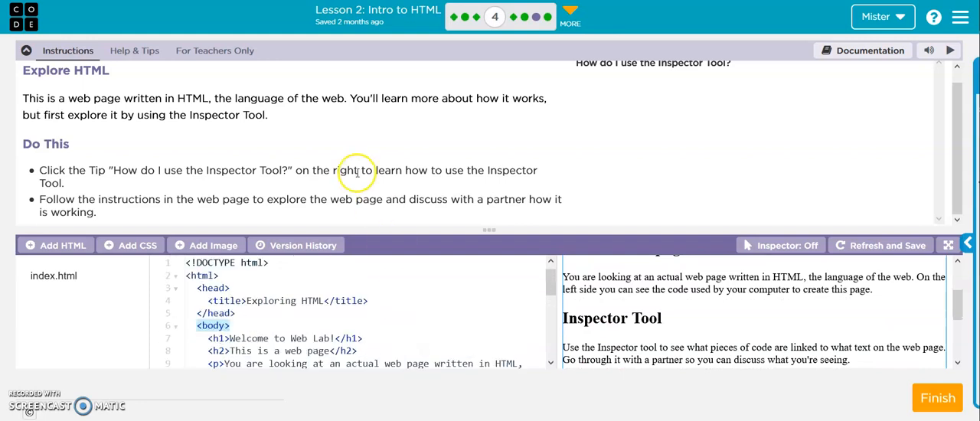
mouse_move(408, 193)
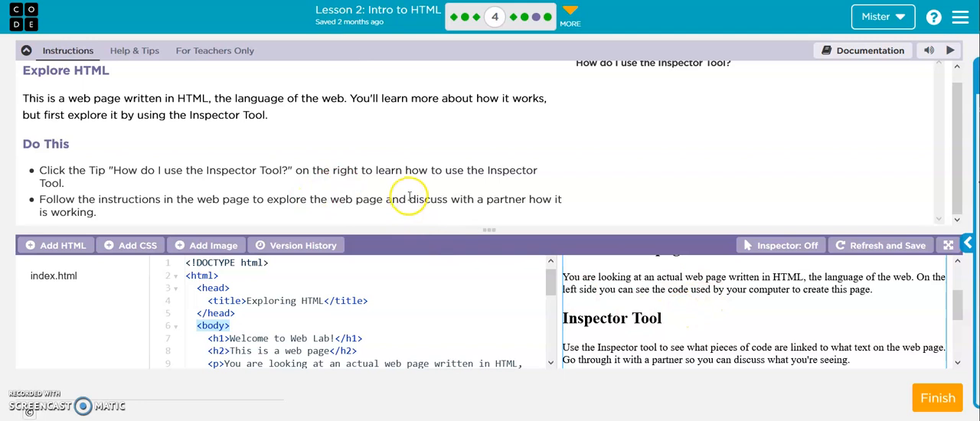
scroll(down, 3)
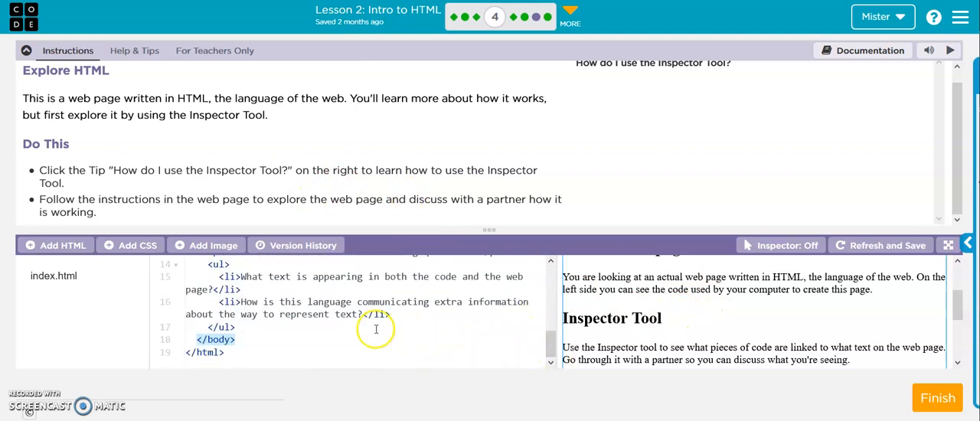
scroll(up, 3)
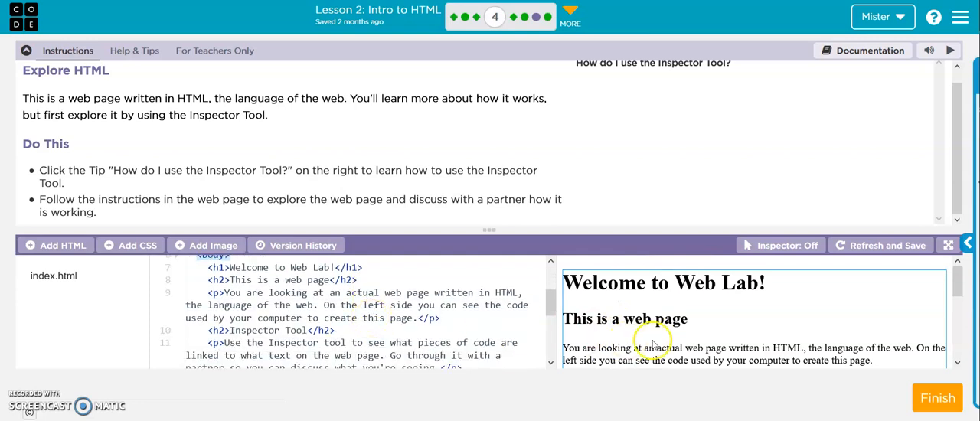
scroll(down, 3)
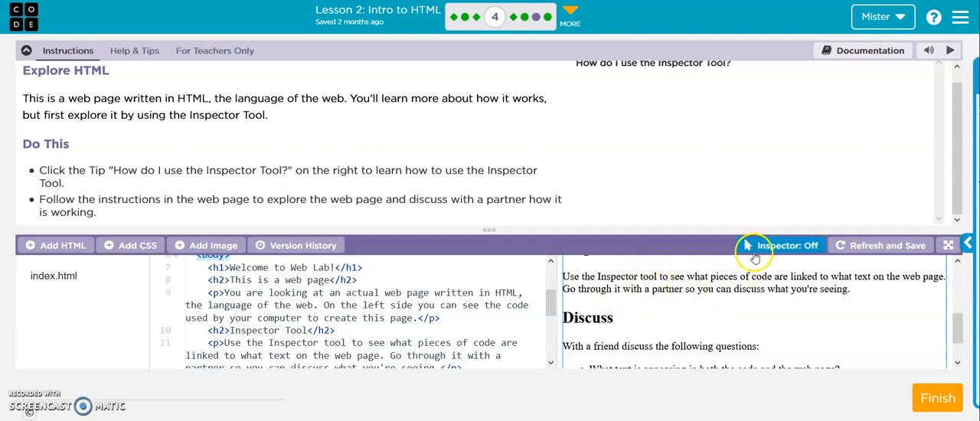
mouse_move(771, 252)
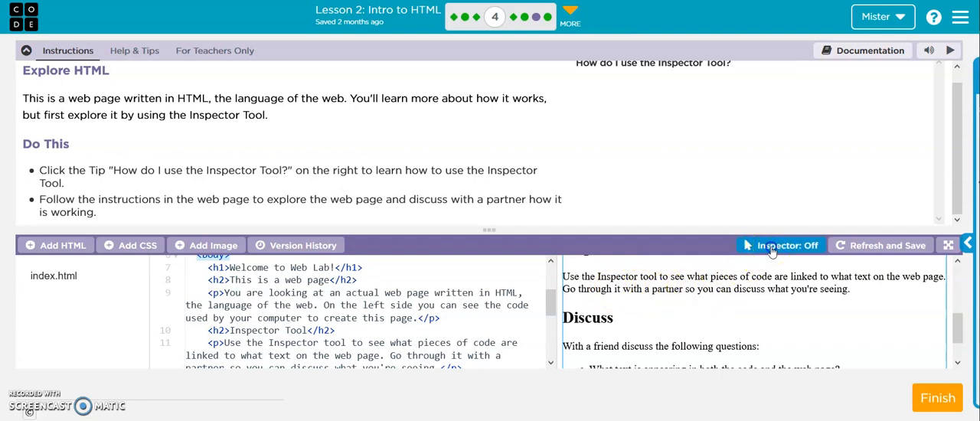
- Switch the Inspector on and match preview text to its code lines
click(781, 245)
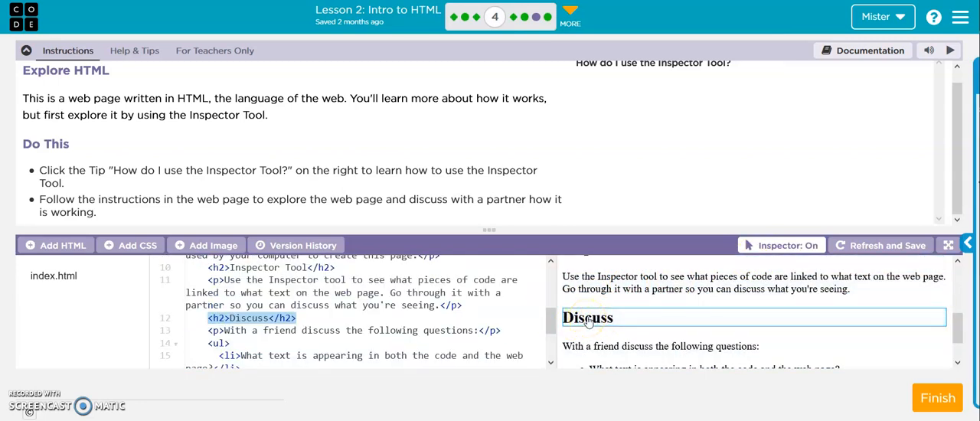
scroll(down, 3)
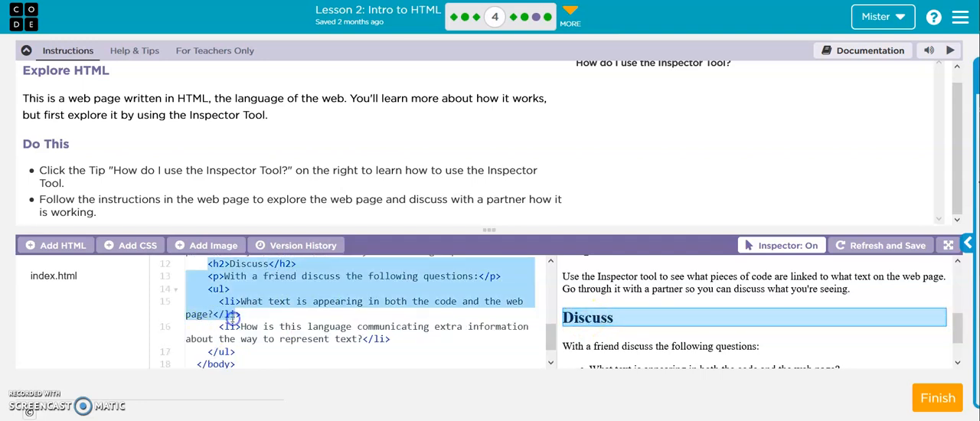
scroll(up, 3)
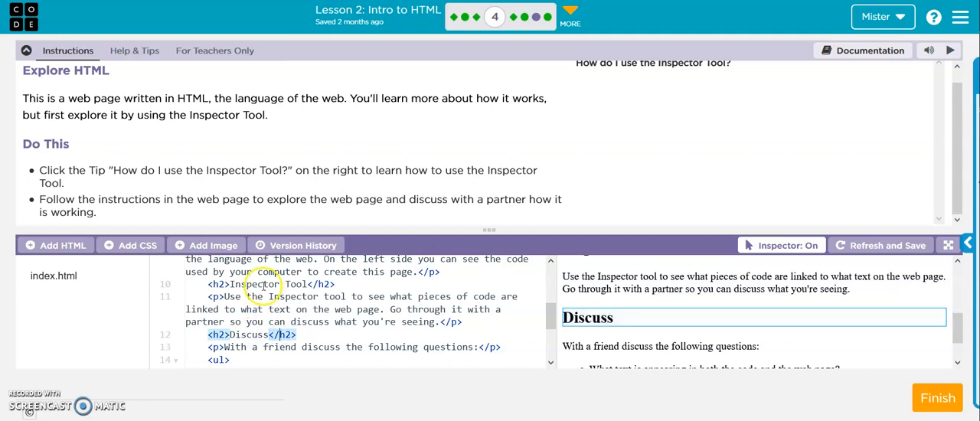
scroll(up, 3)
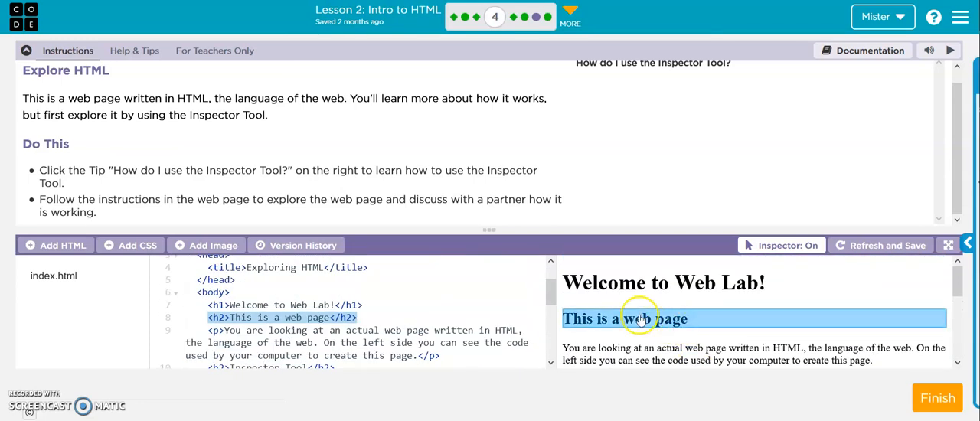
mouse_move(596, 328)
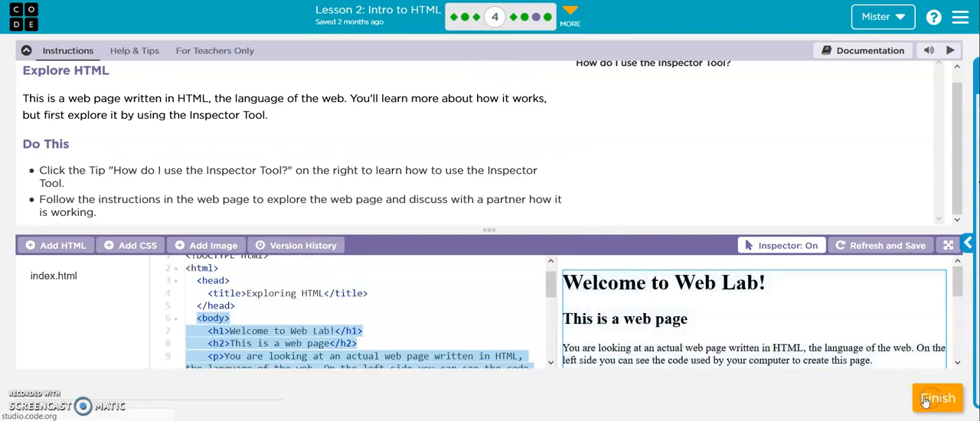
- Finish Explore HTML and review the Intro to Web Lab Part 2 video page
click(936, 399)
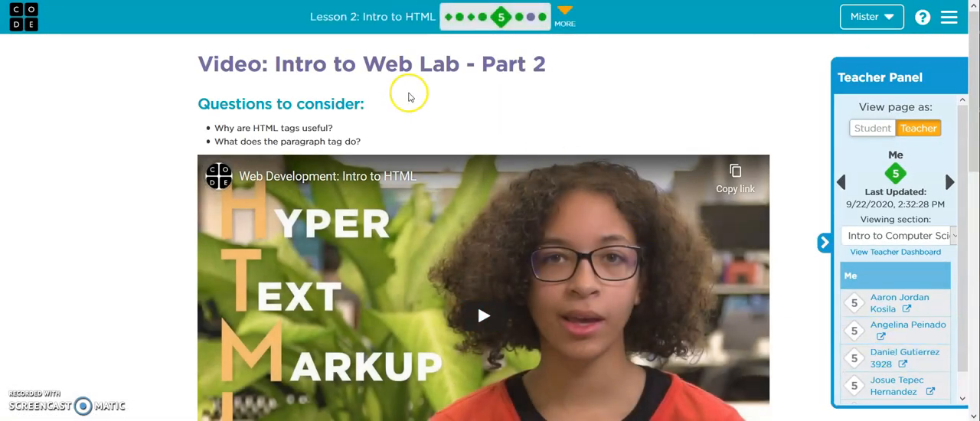
scroll(down, 3)
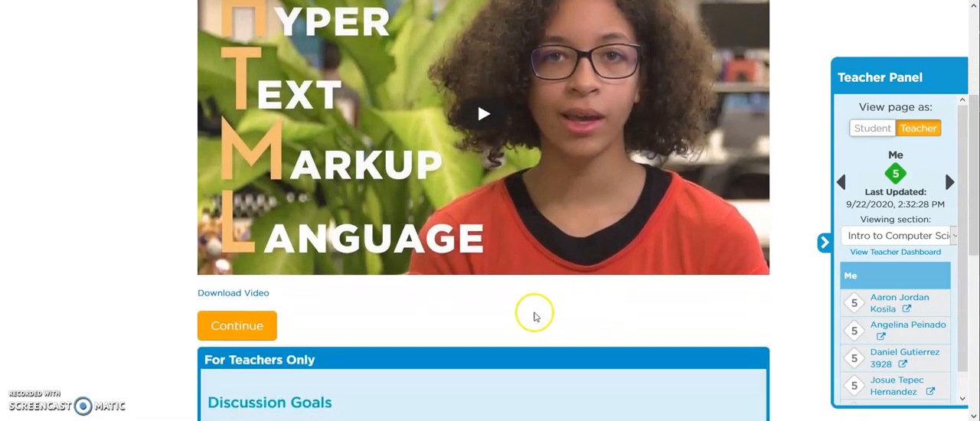
scroll(up, 3)
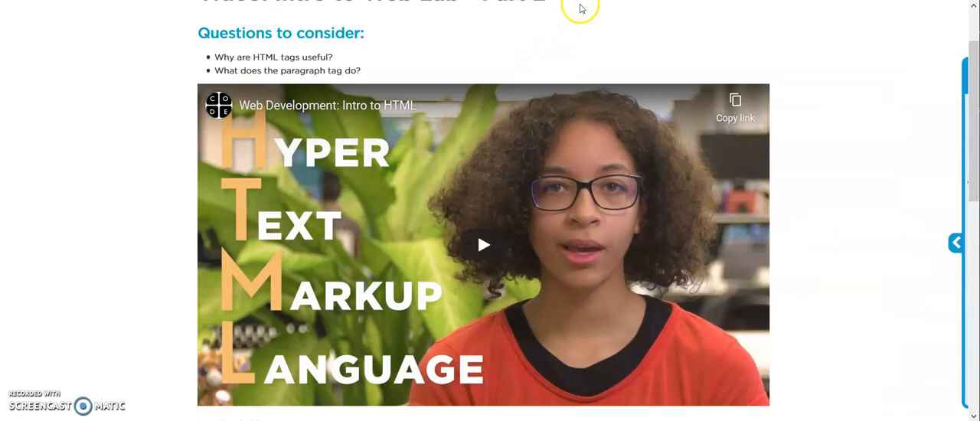
scroll(up, 3)
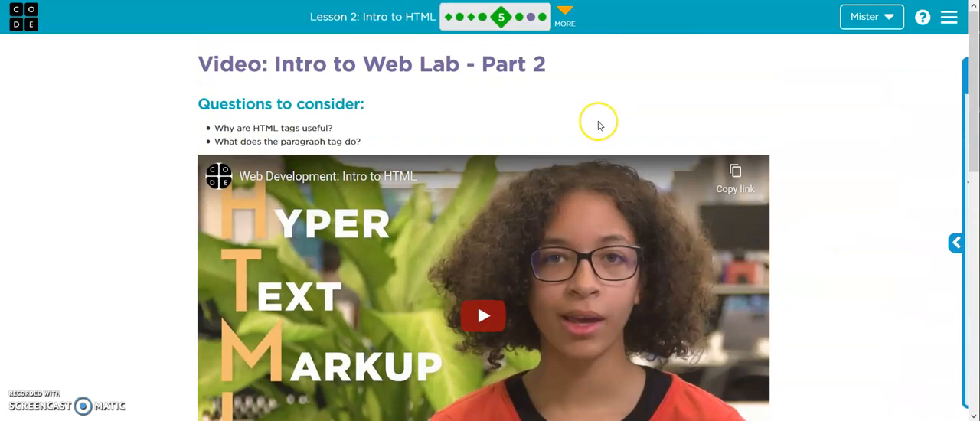
mouse_move(530, 17)
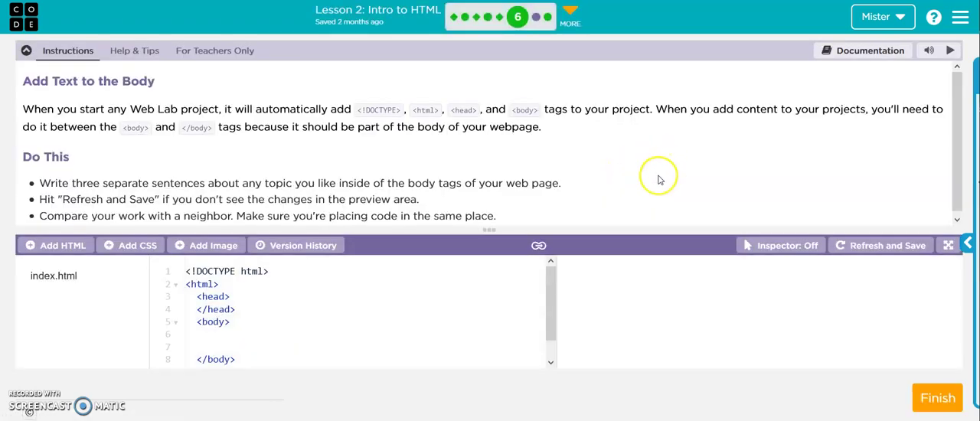
mouse_move(444, 170)
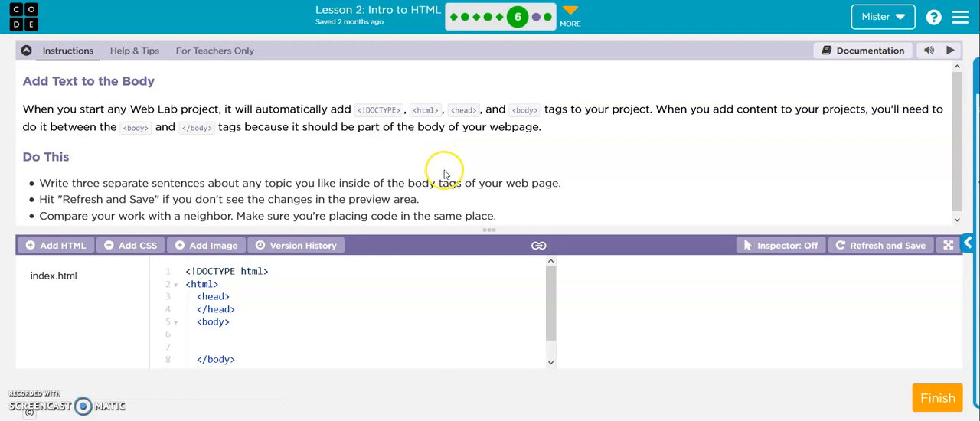
mouse_move(306, 196)
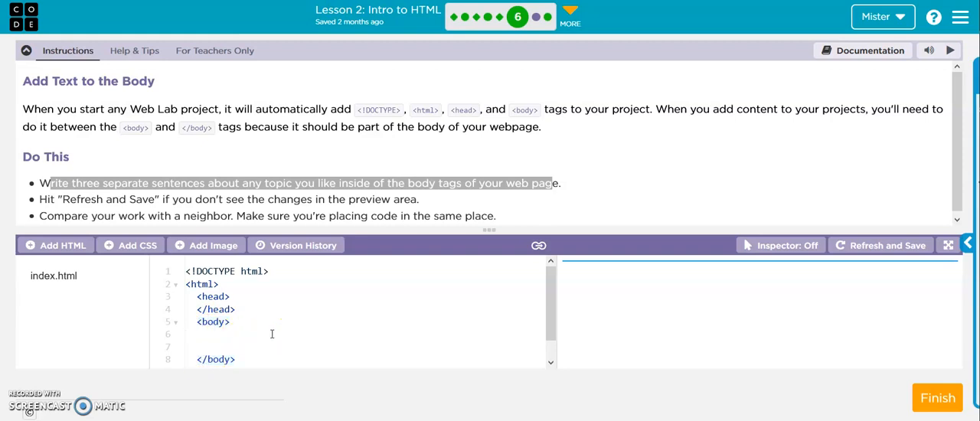
- Write I am happy. I am sad. I am bored. inside the page body
click(187, 334)
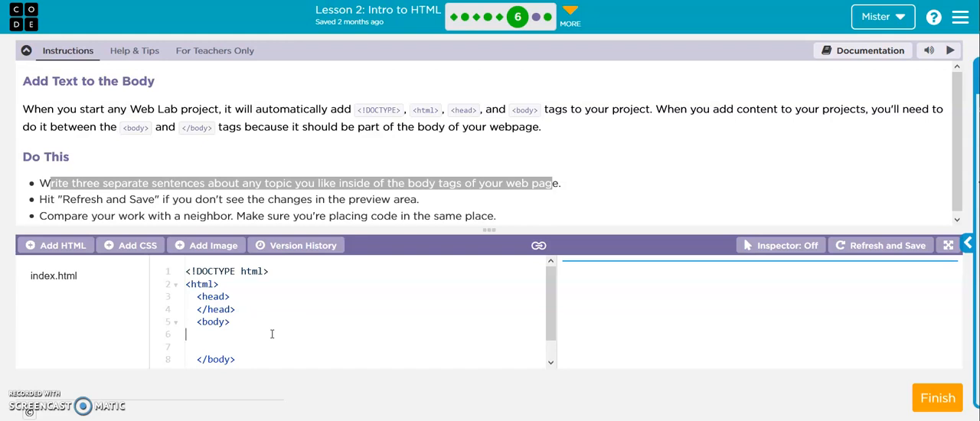
text(I am)
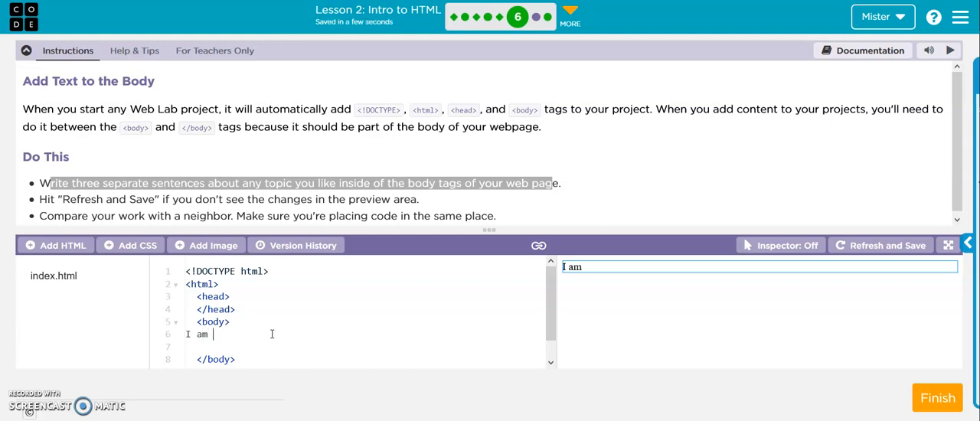
text(h)
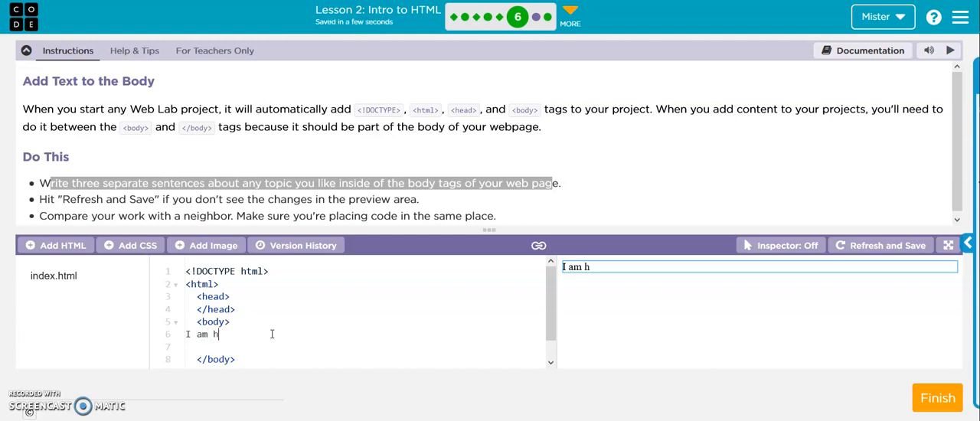
text(appy.)
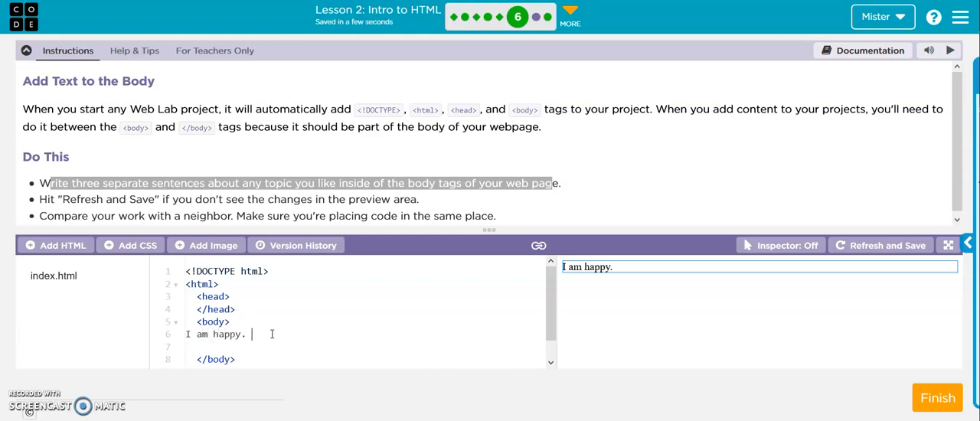
text(I am)
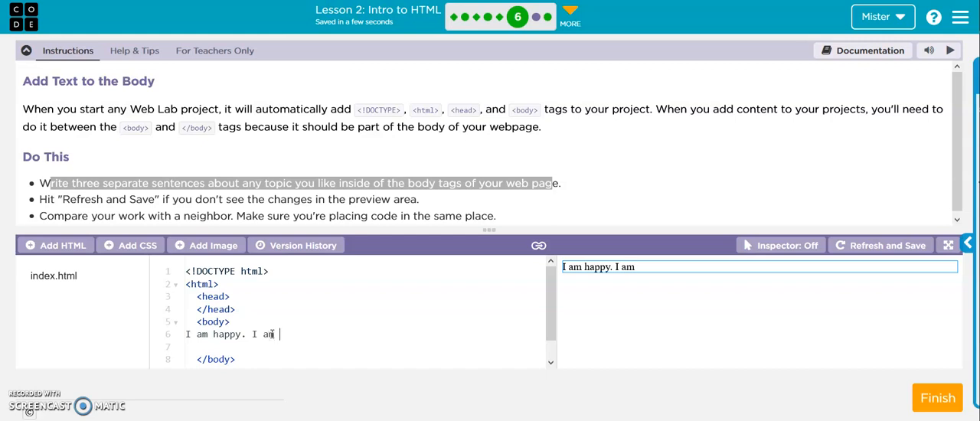
text(sad. I a)
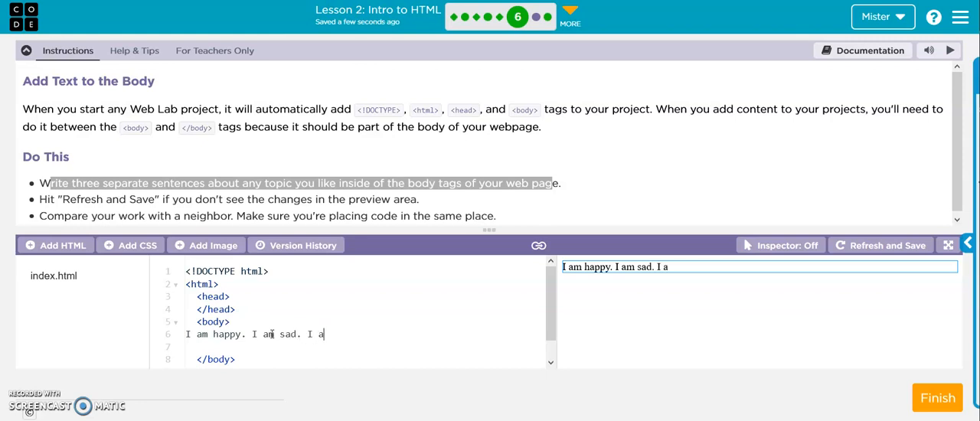
text(m bored)
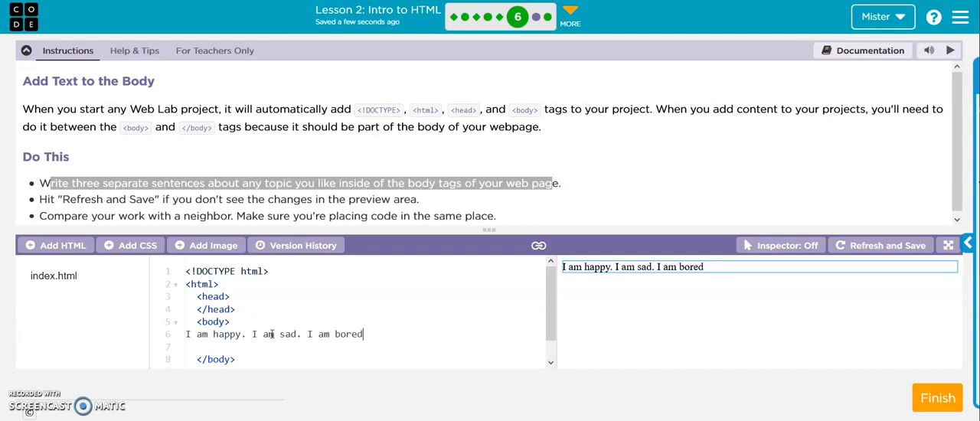
text(.)
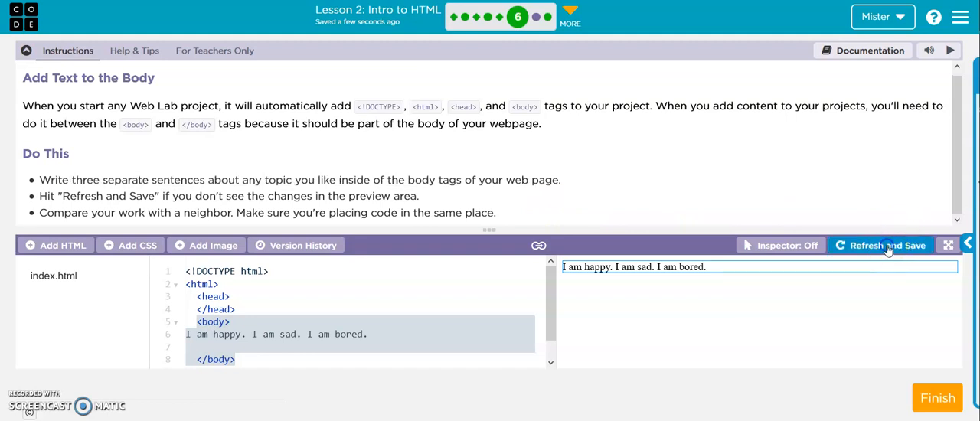
- Refresh and save the preview, then submit the level
click(888, 245)
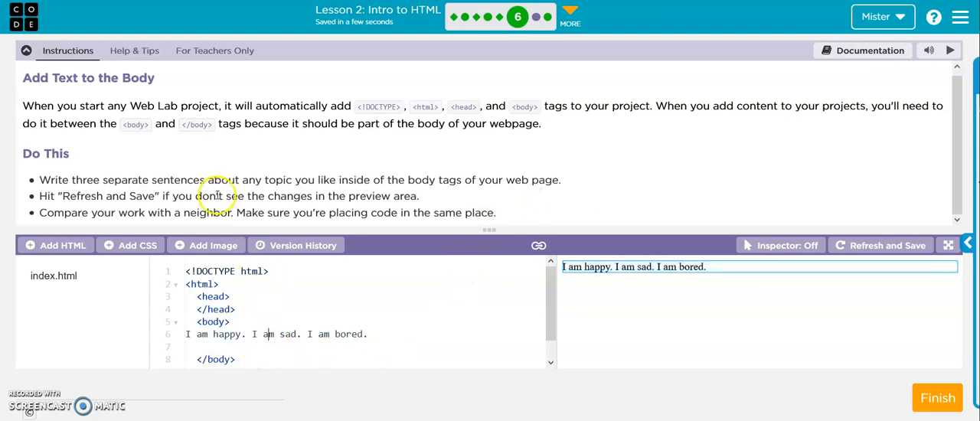
mouse_move(447, 91)
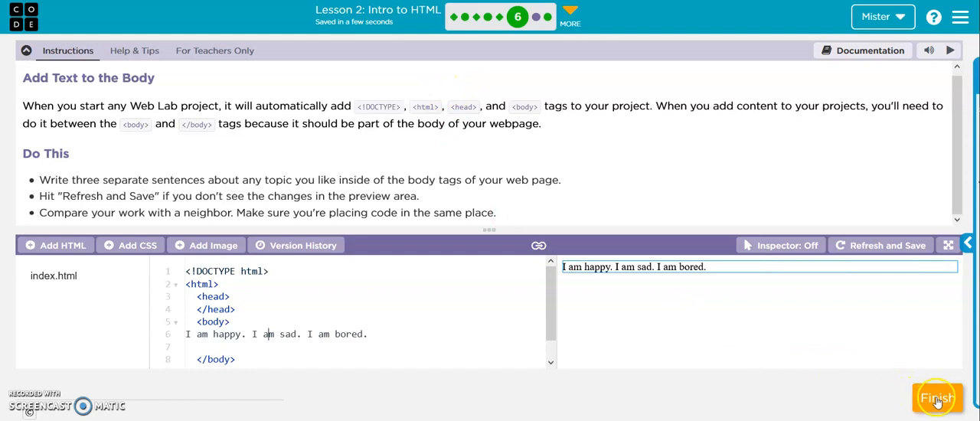
mouse_move(557, 266)
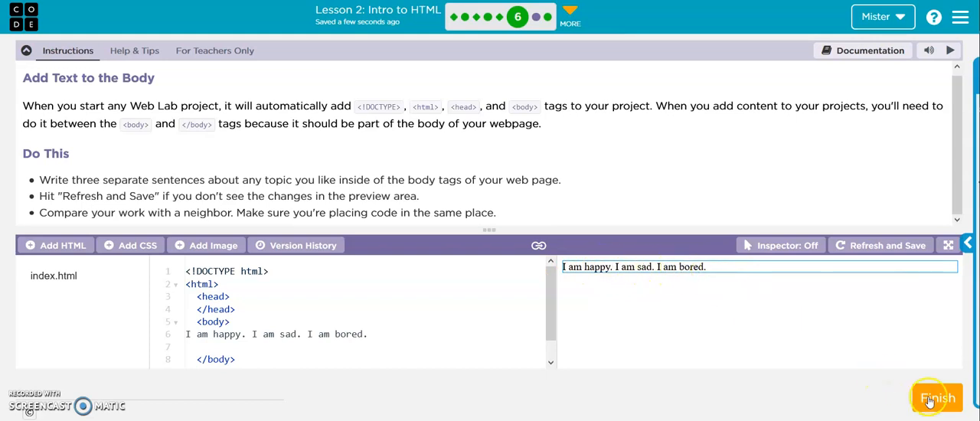
click(937, 398)
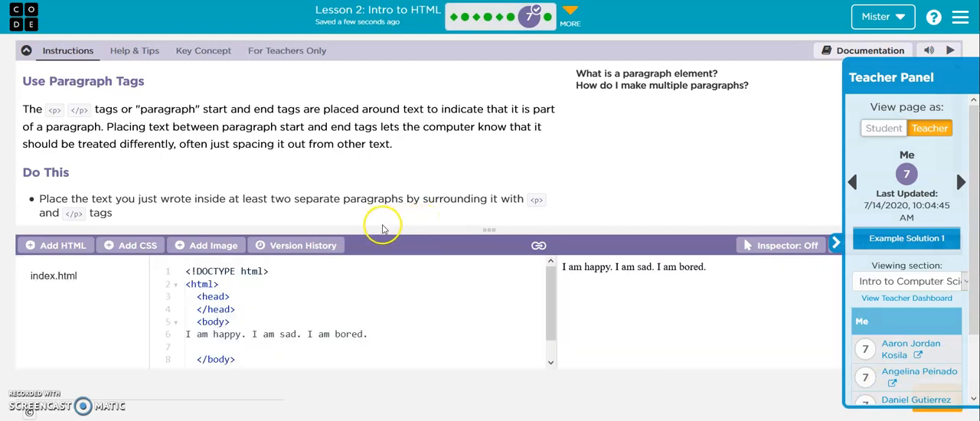
mouse_move(482, 239)
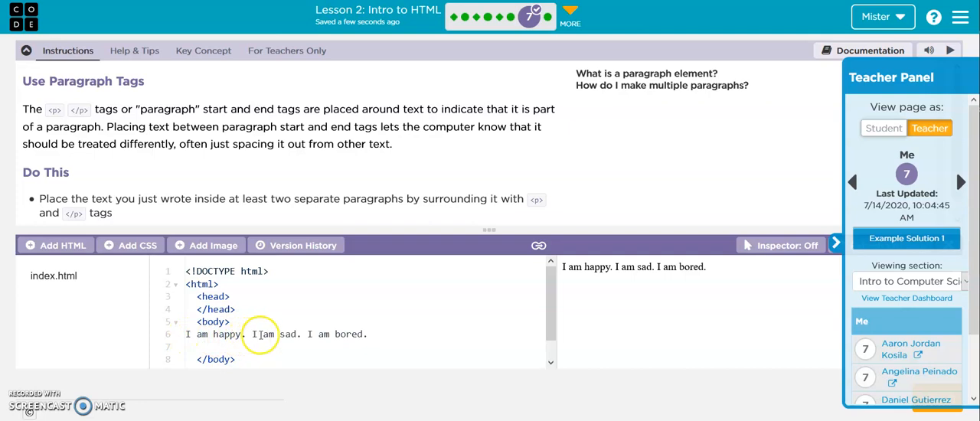
mouse_move(328, 294)
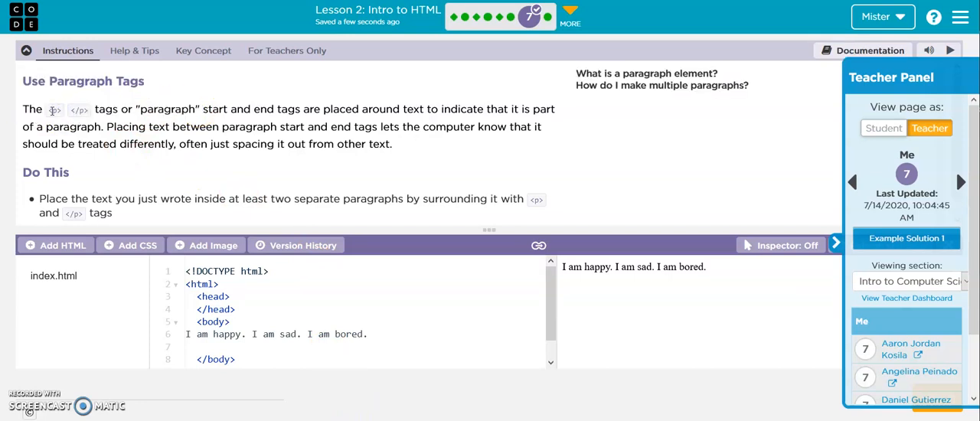
double_click(55, 110)
text(<)
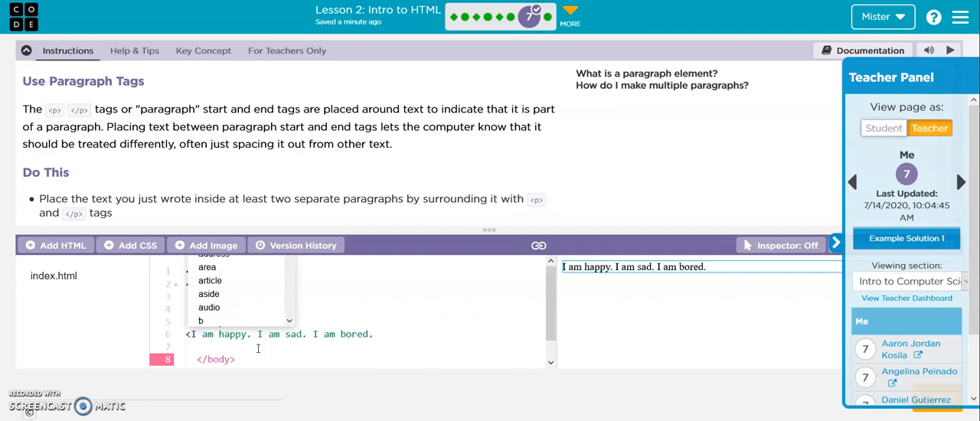
- Surround each of the three sentences with its own <p> and </p> tags
text(p>)
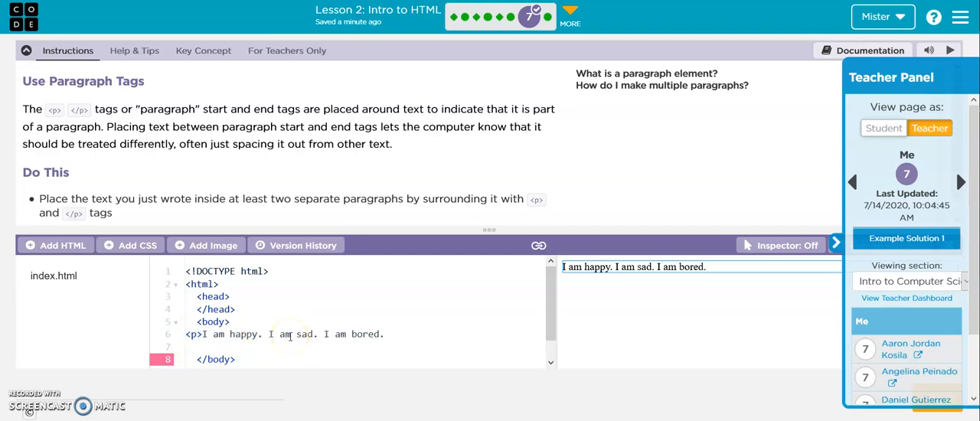
text(</p>)
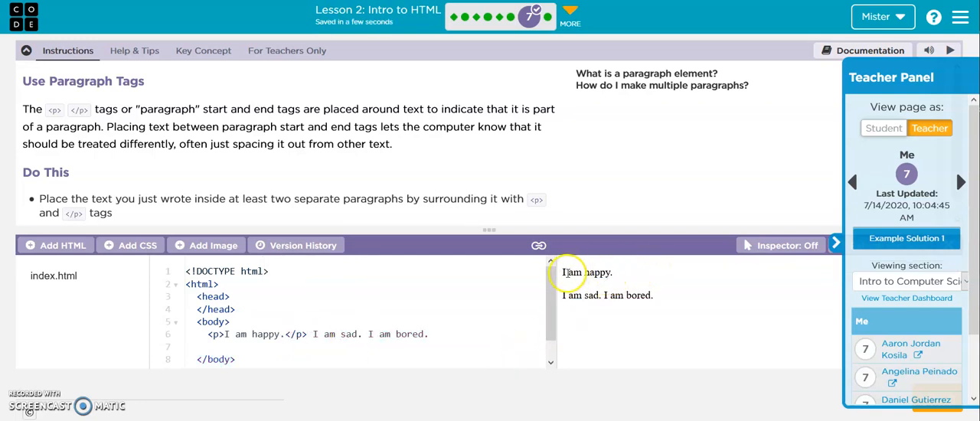
double_click(588, 273)
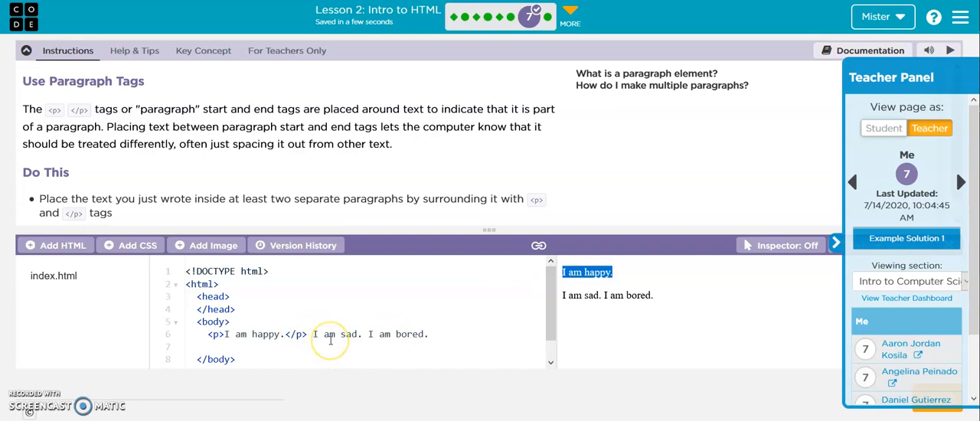
text(<p>)
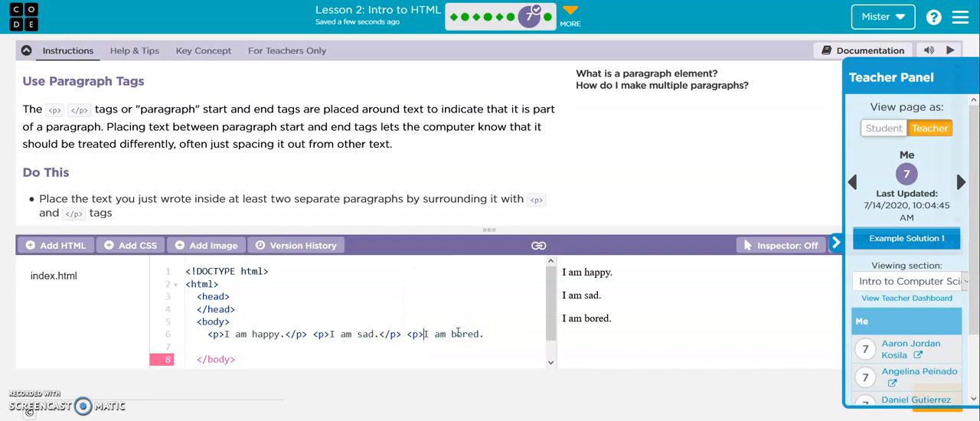
click(489, 334)
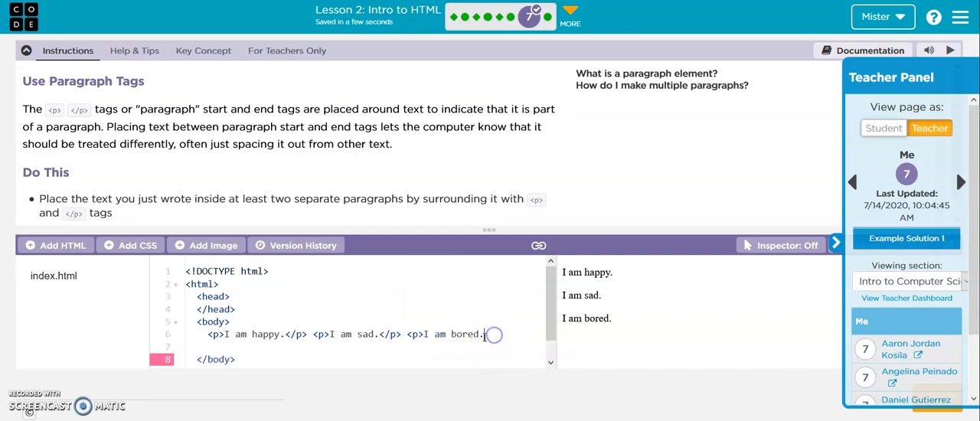
text(.)
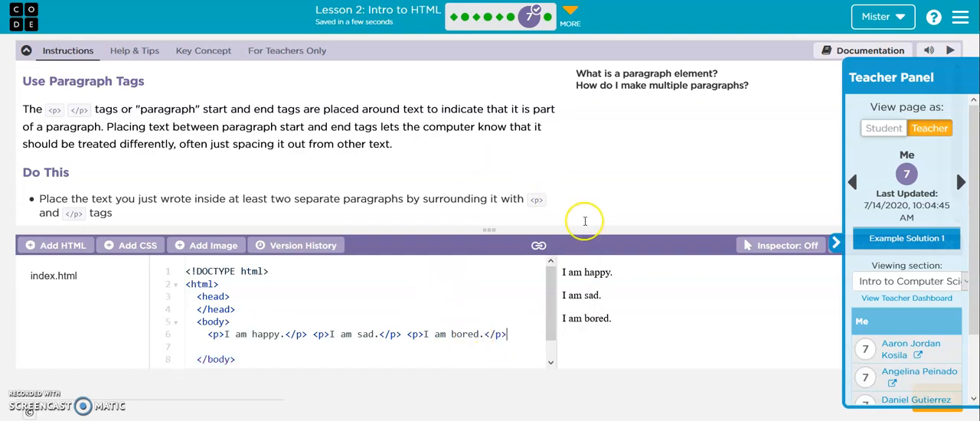
mouse_move(320, 334)
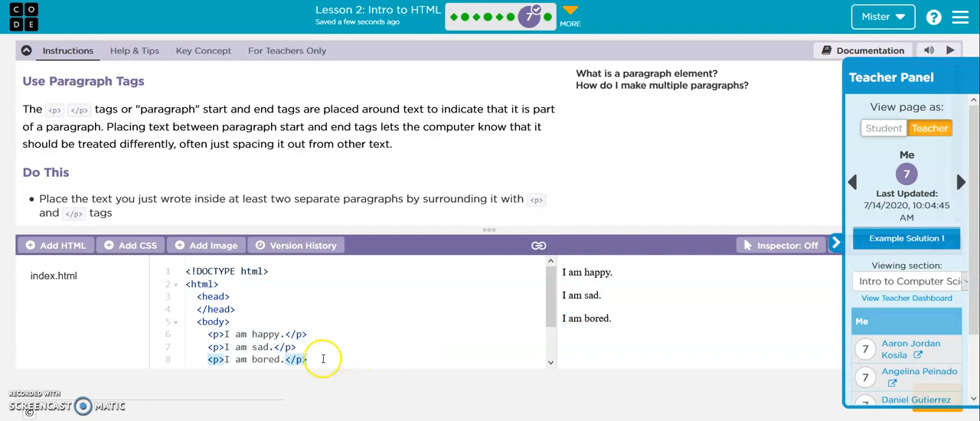
- Reword the paragraphs to I am happy, I am fun, I am cheery and submit the level
scroll(down, 3)
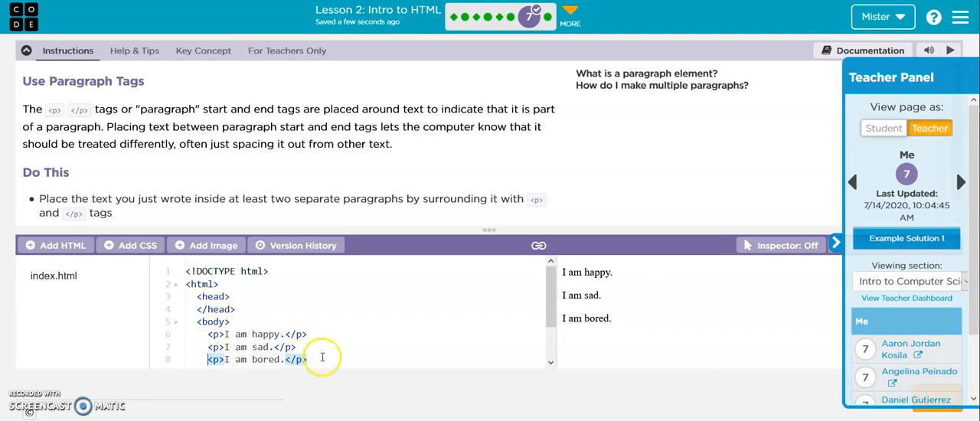
scroll(down, 3)
text(fun)
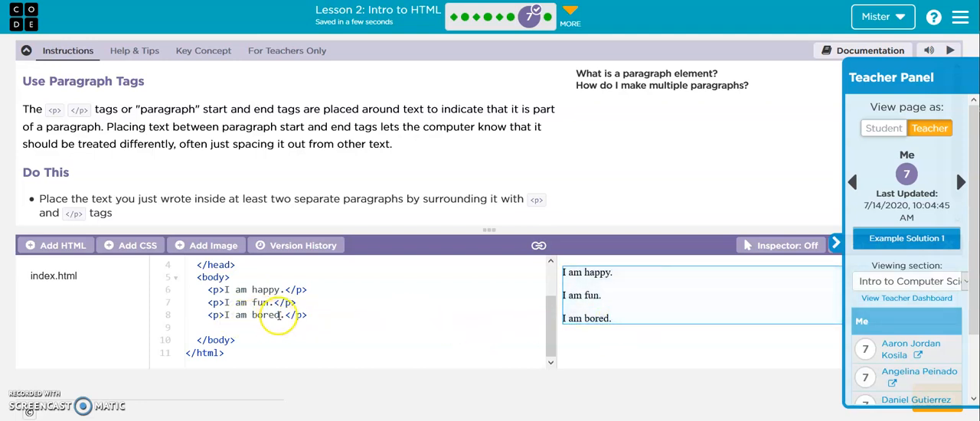
double_click(266, 315)
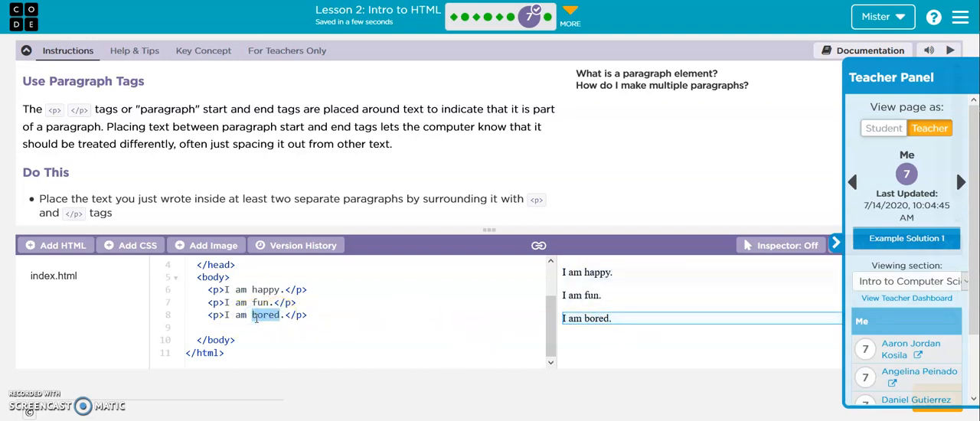
text(cheery)
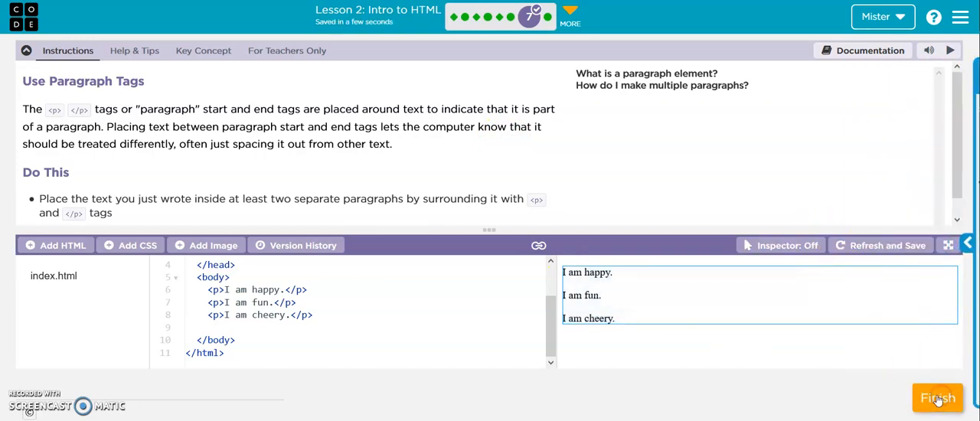
click(937, 398)
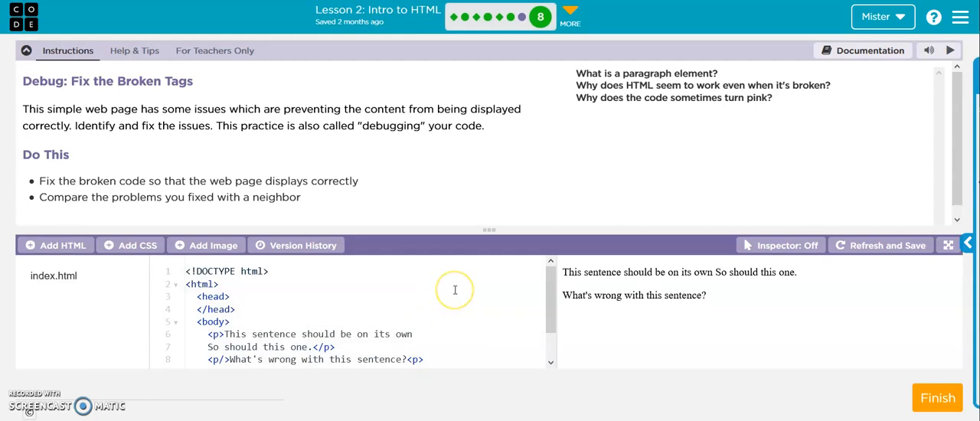
mouse_move(441, 321)
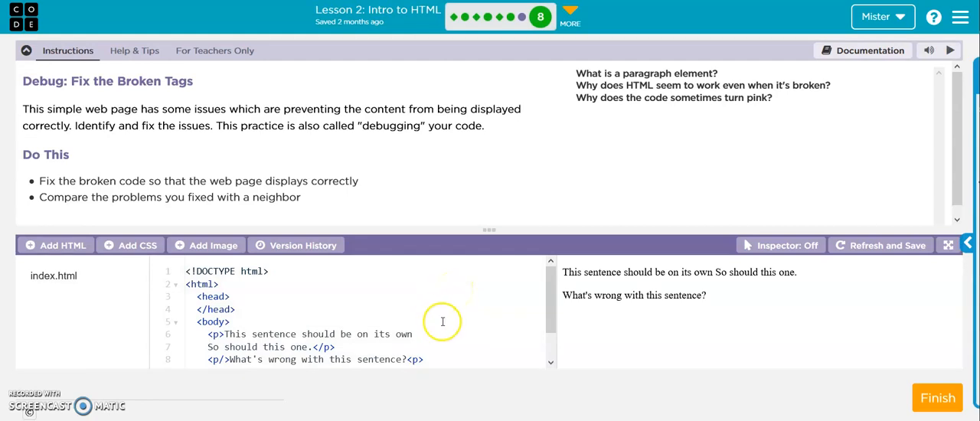
scroll(down, 3)
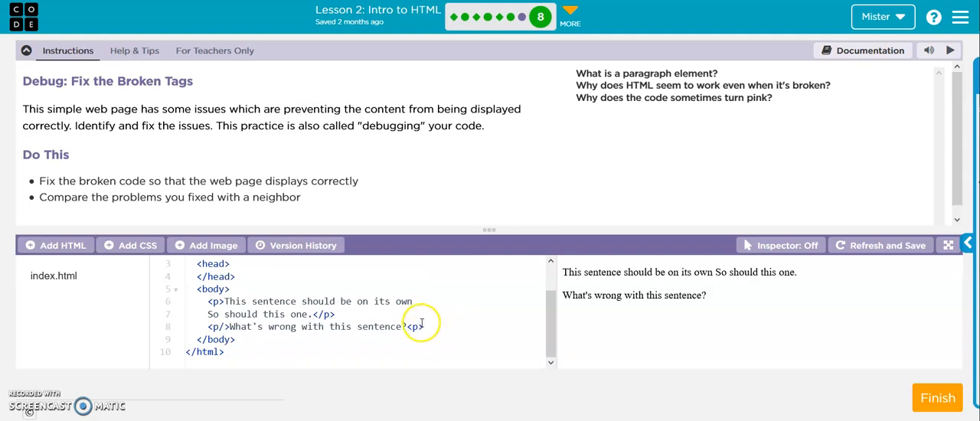
scroll(up, 3)
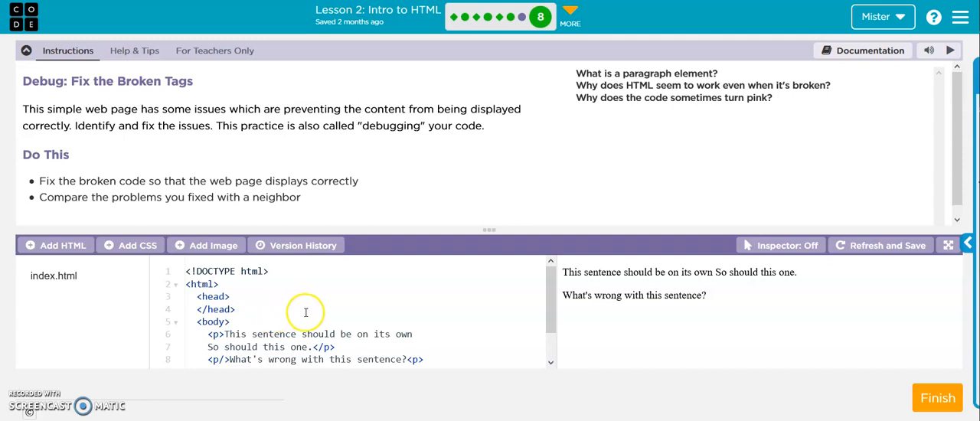
scroll(down, 3)
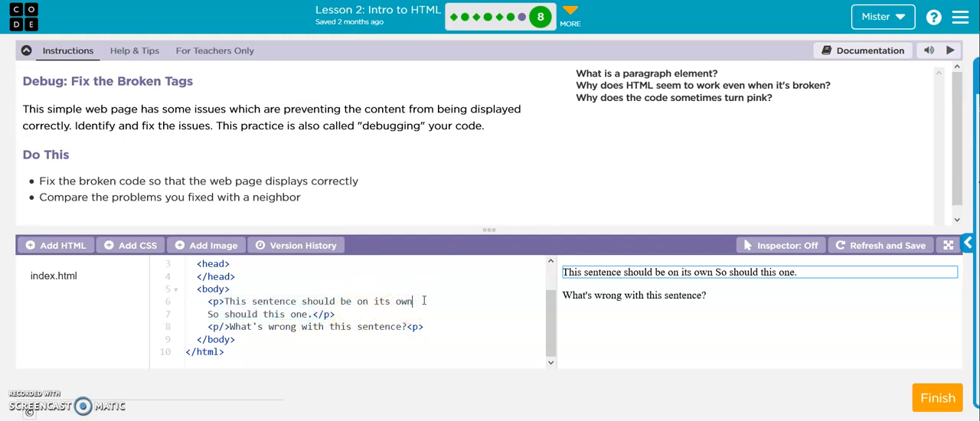
- Add </p> after 'on its own' and begin <p before 'So should this one.'
text(<)
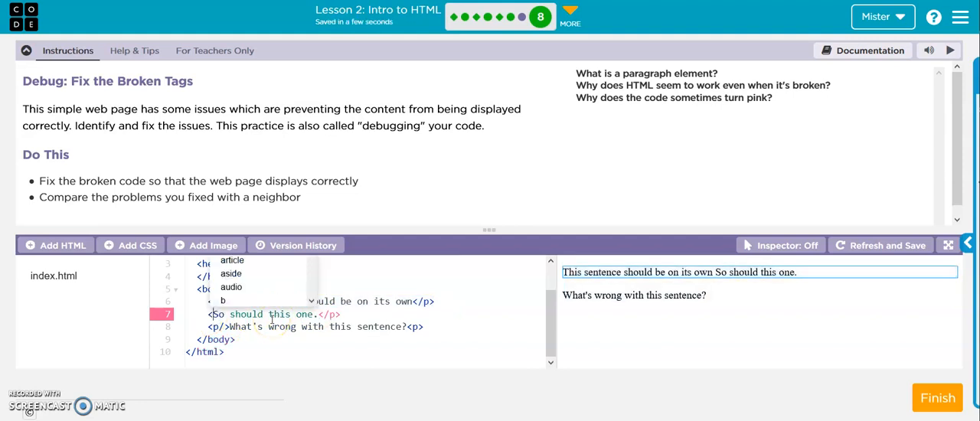
text(p)
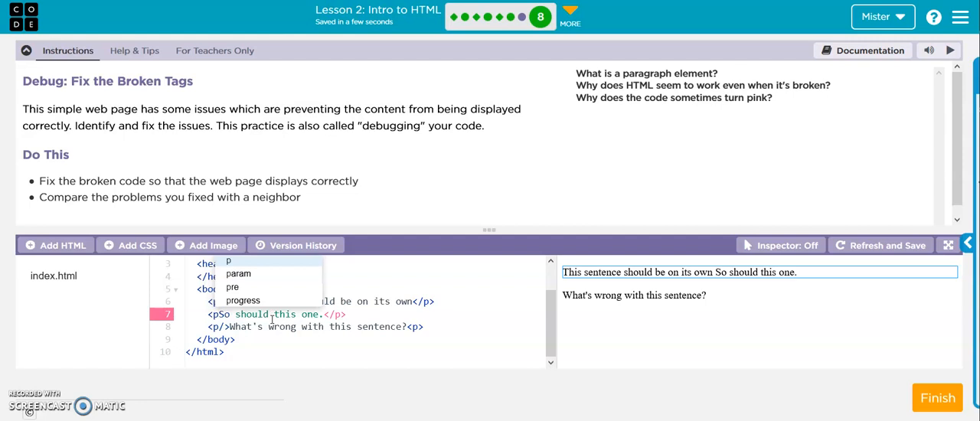